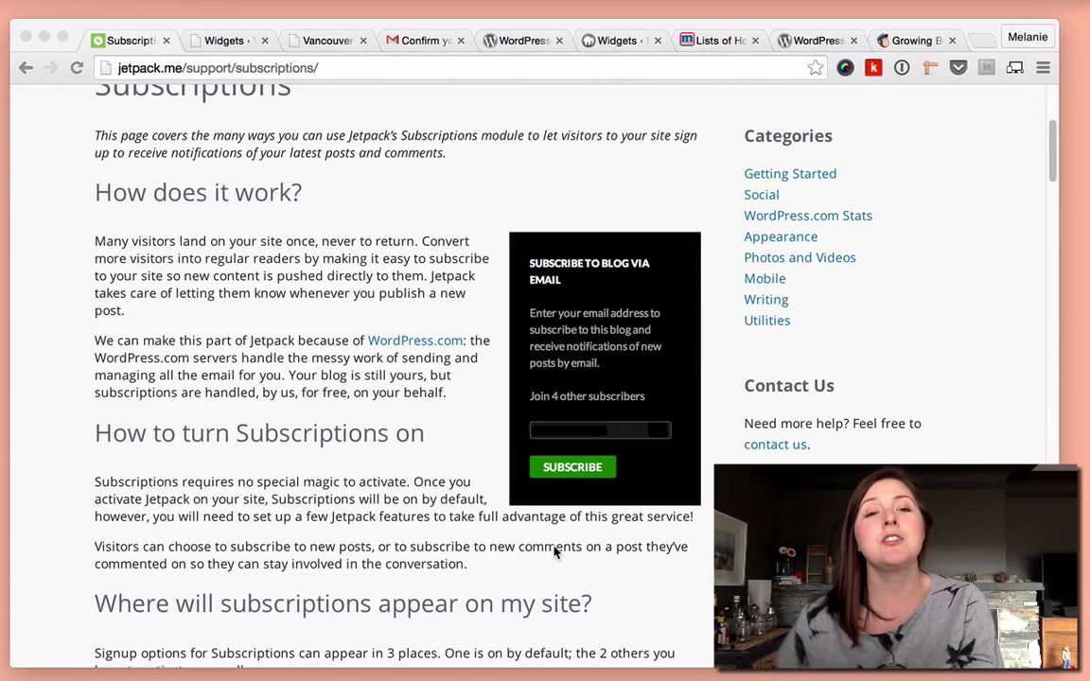
# Go to the Vancouver Bars site's Jetpack settings and scroll to the Subscriptions module
pyautogui.scroll(3)
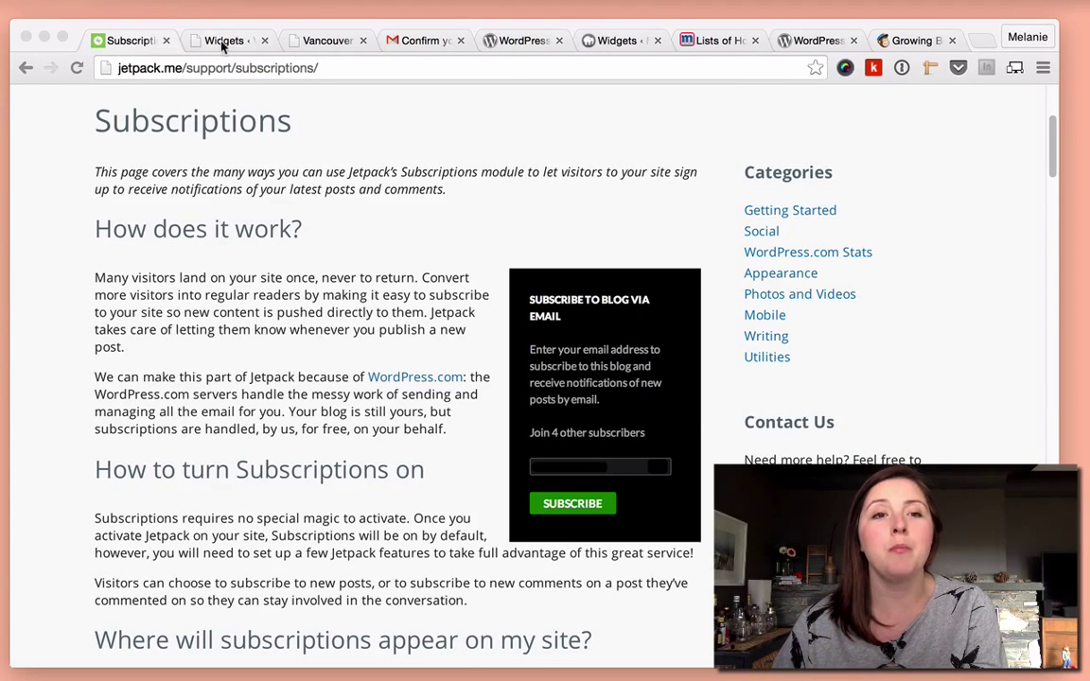
pyautogui.click(224, 40)
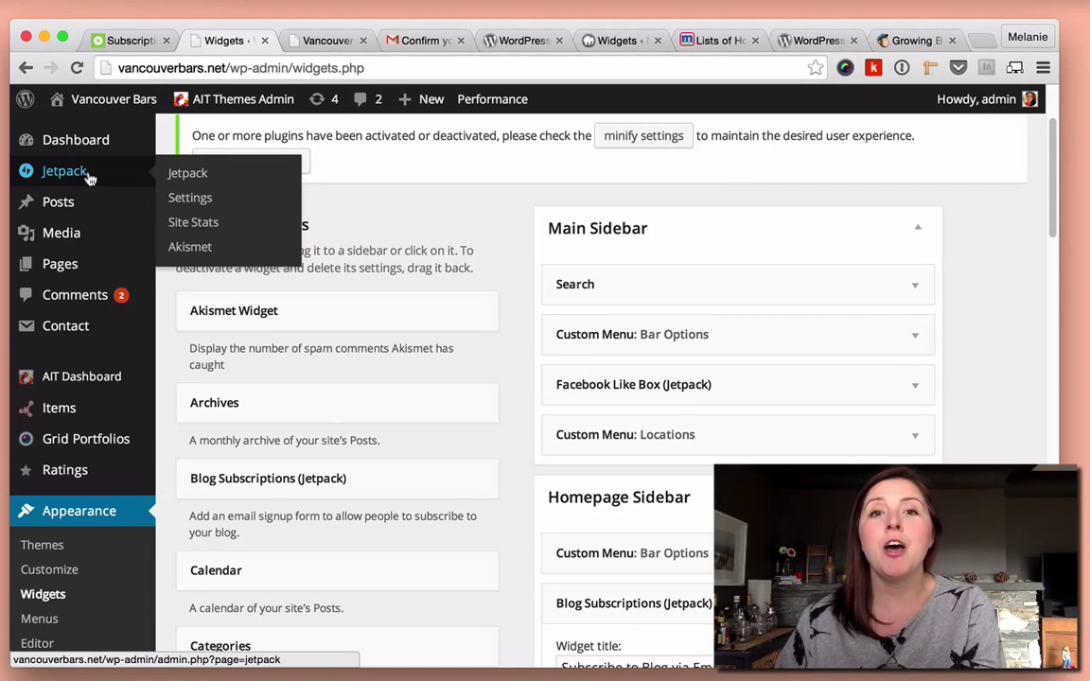
pyautogui.click(189, 198)
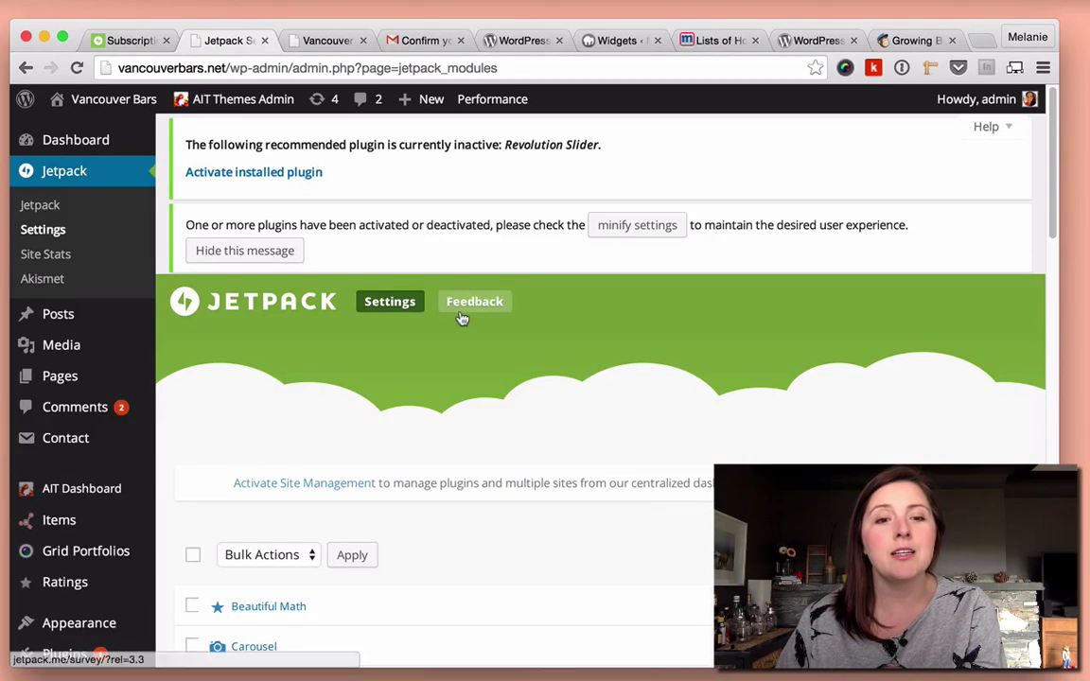
pyautogui.scroll(-3)
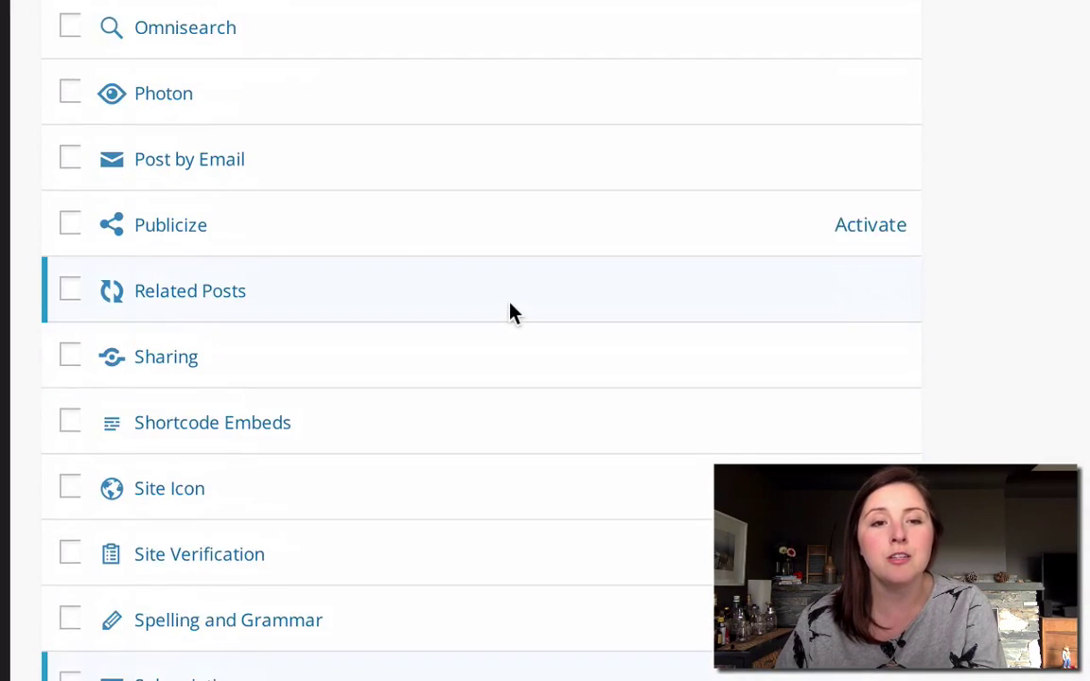
pyautogui.scroll(-3)
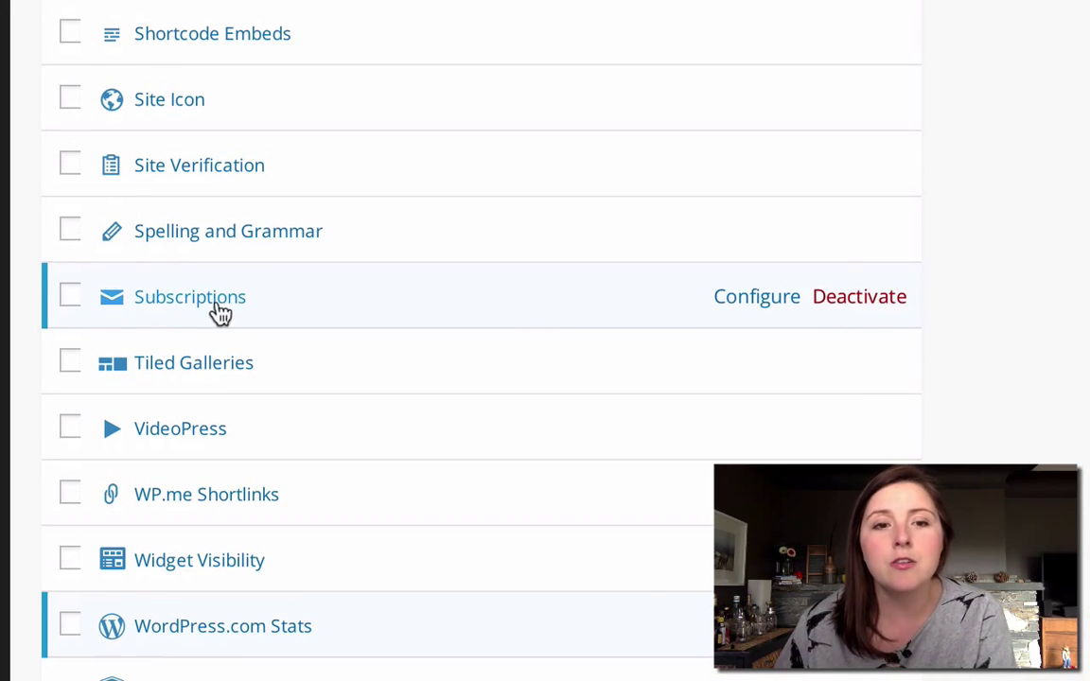
pyautogui.moveTo(409, 318)
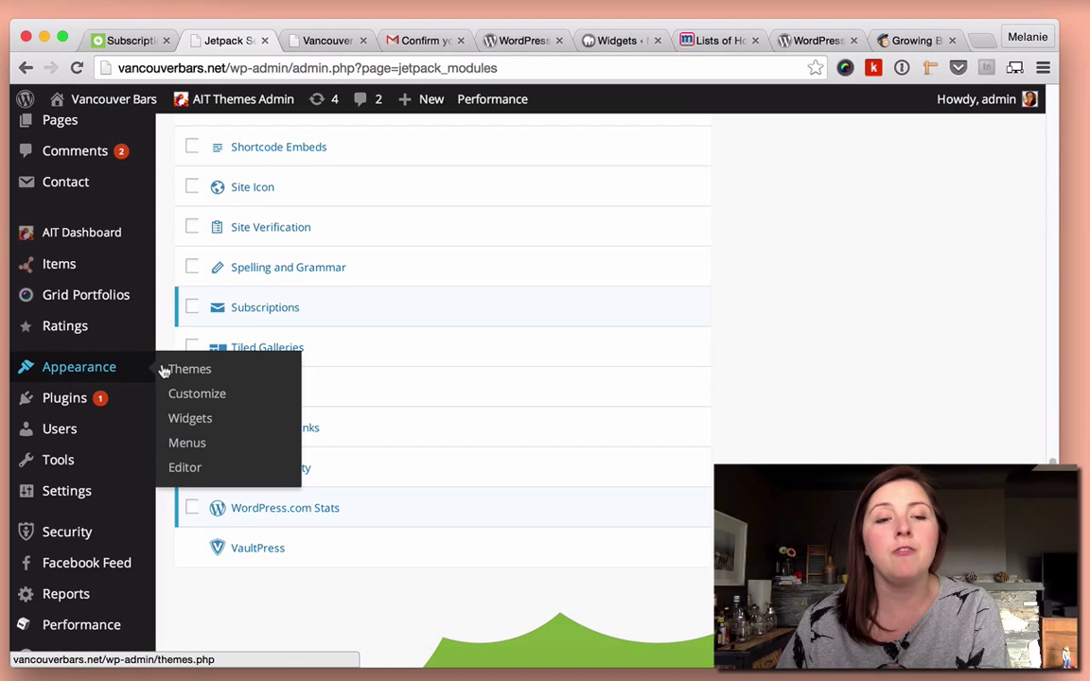
# Drag the Blog Subscriptions (Jetpack) widget into the Homepage Sidebar on the Widgets screen
pyautogui.click(190, 418)
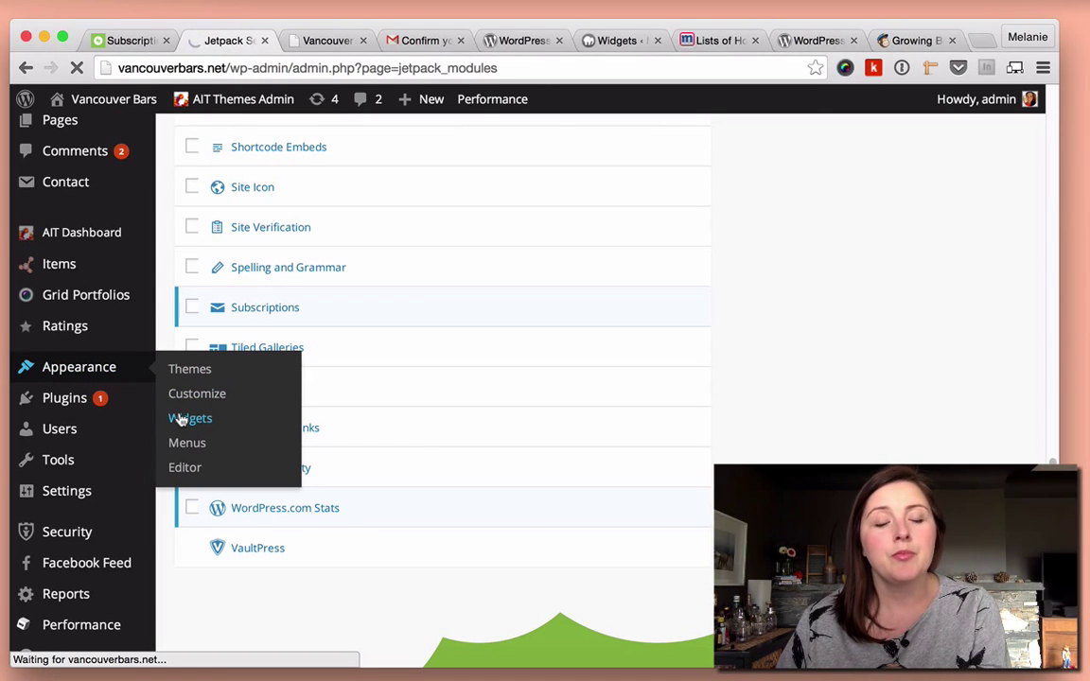
pyautogui.click(189, 418)
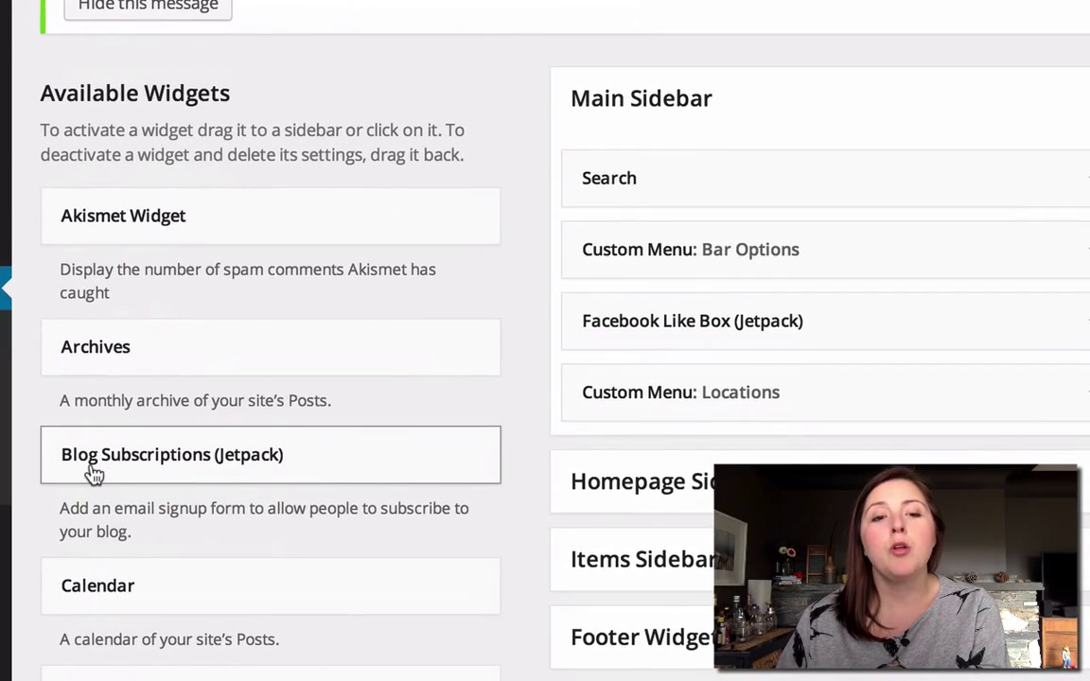
pyautogui.moveTo(685, 558)
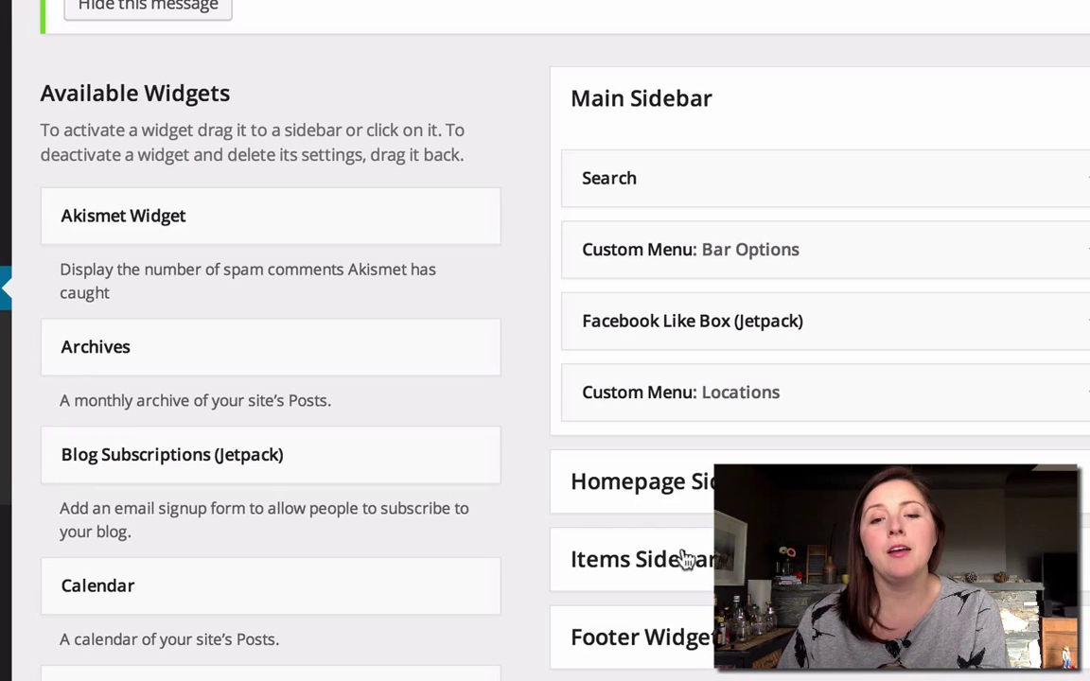
pyautogui.scroll(-3)
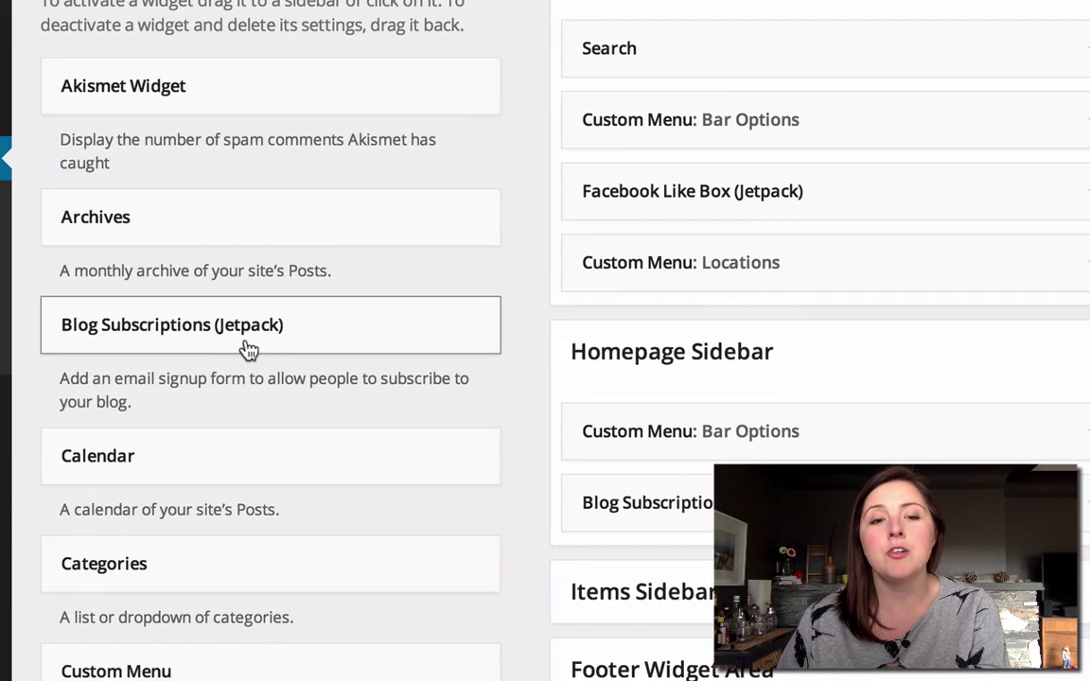
pyautogui.moveTo(268, 326); pyautogui.dragTo(647, 556)
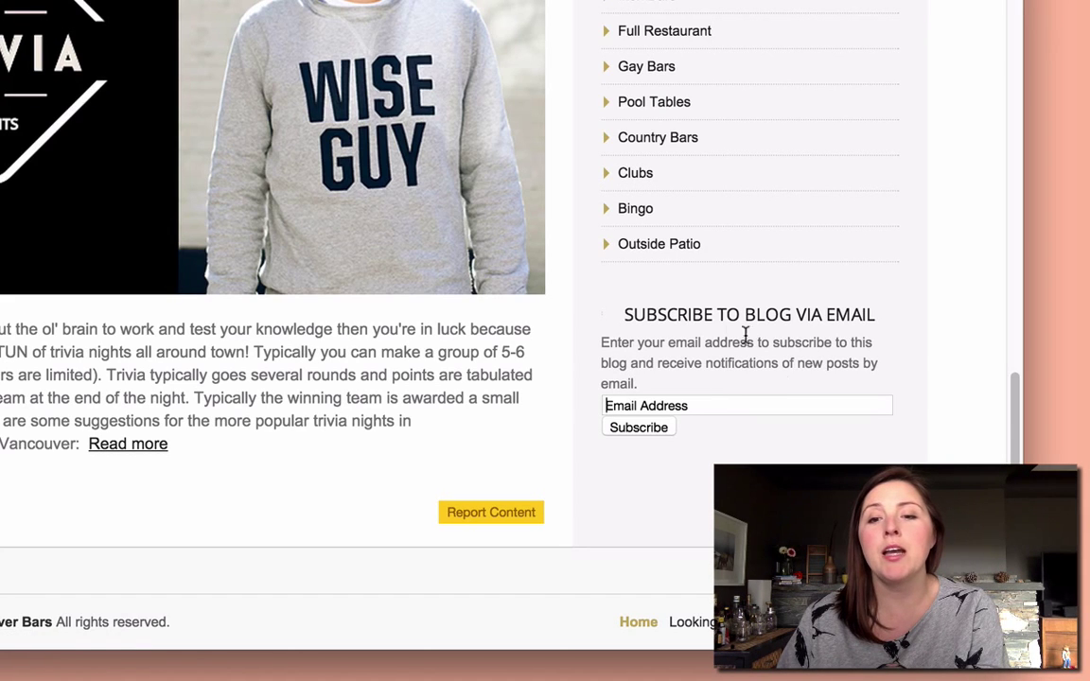
pyautogui.moveTo(859, 401)
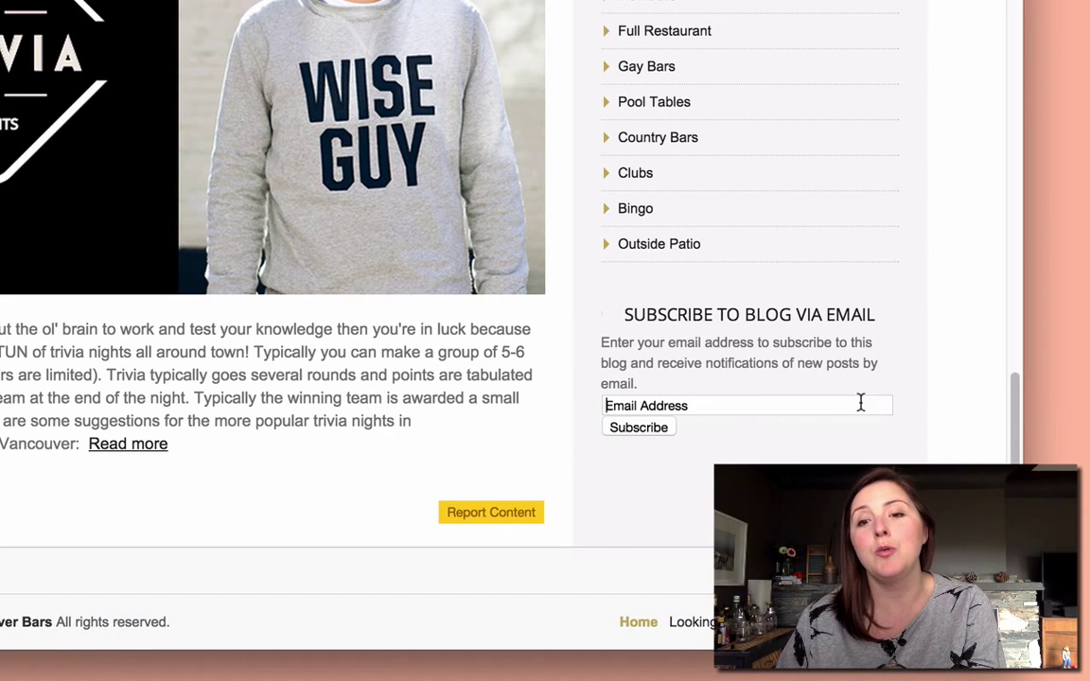
pyautogui.moveTo(620, 342)
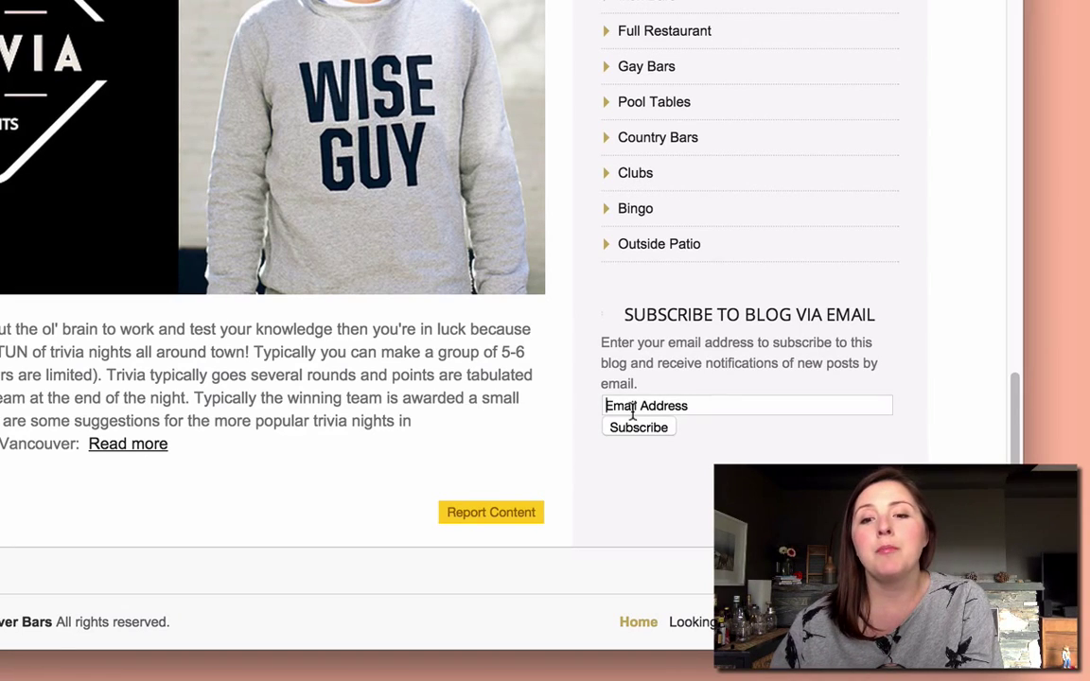
# View the A Prettier Web confirmation email in Gmail, then return to the Widgets screen
pyautogui.click(451, 30)
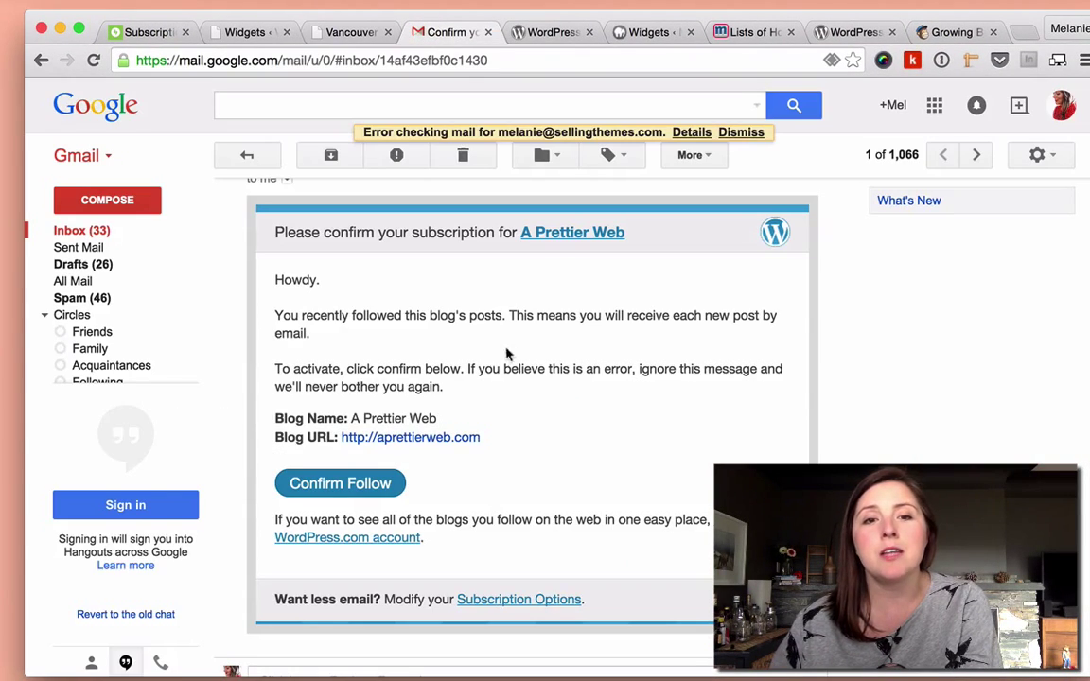
pyautogui.moveTo(602, 401)
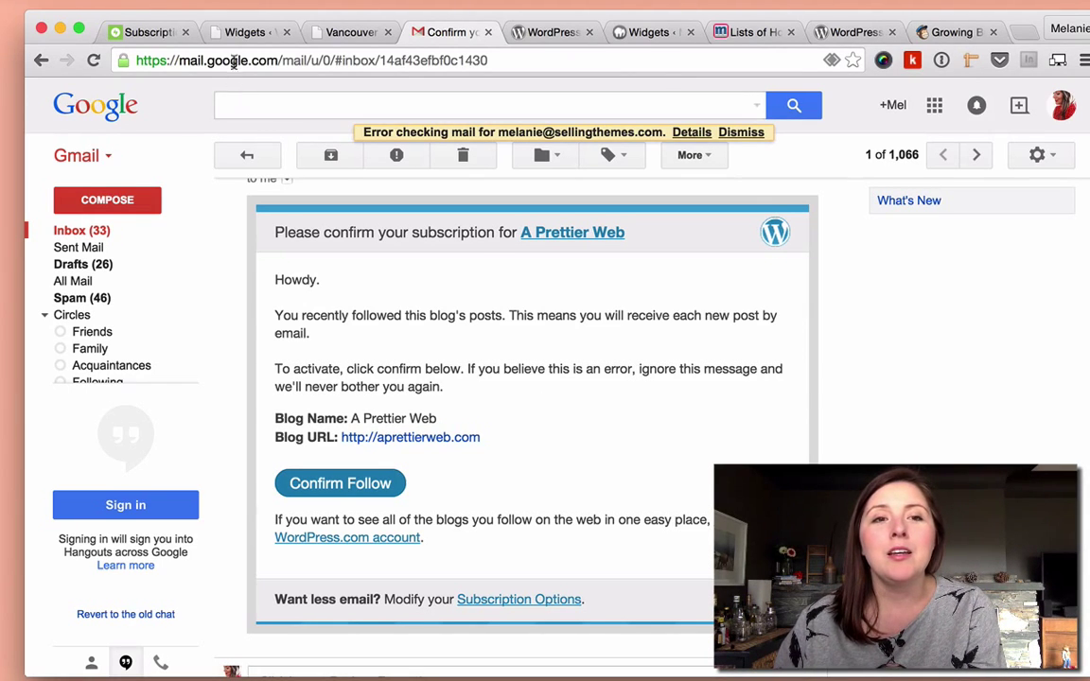
pyautogui.click(246, 31)
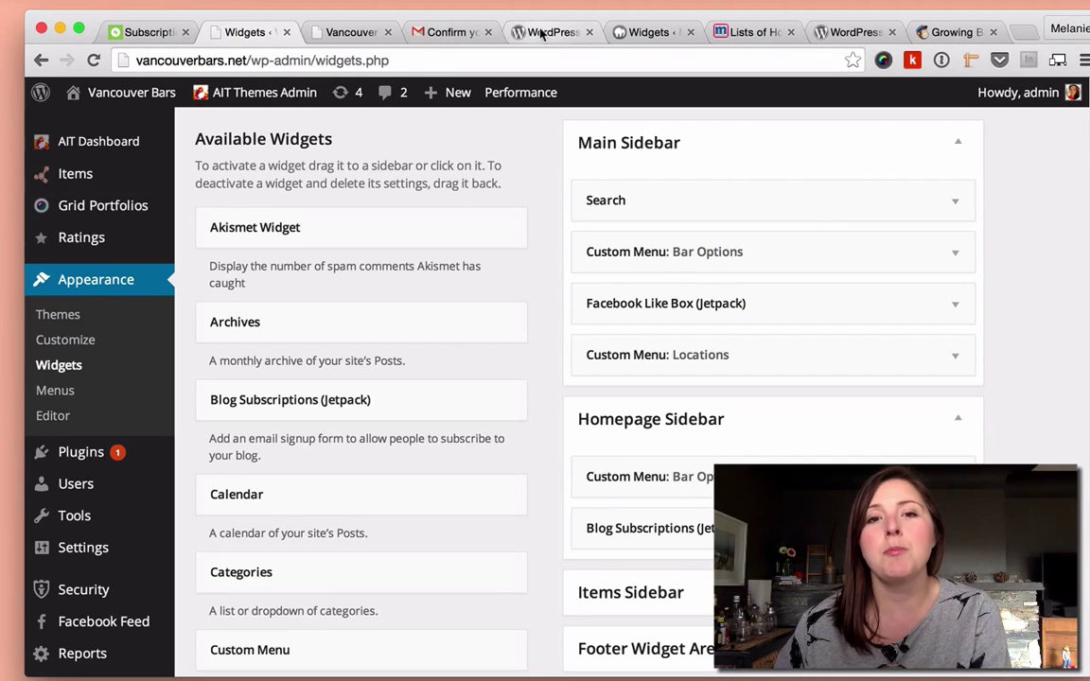
# Bring up the MailPoet Newsletters plugin page on WordPress.org
pyautogui.click(553, 30)
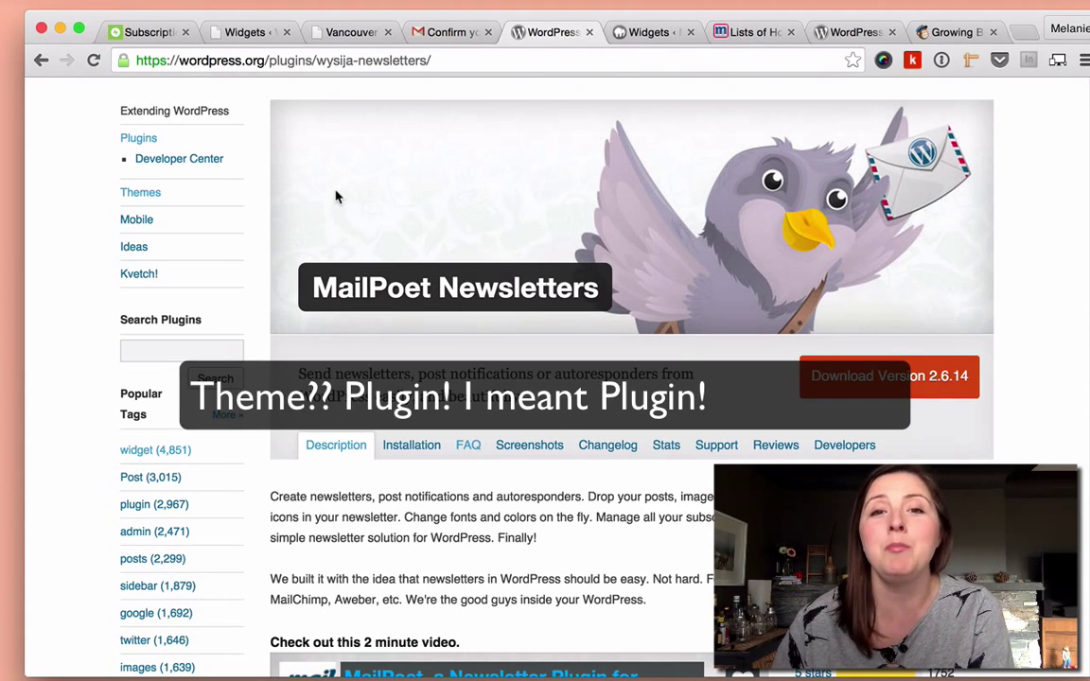
pyautogui.moveTo(563, 159)
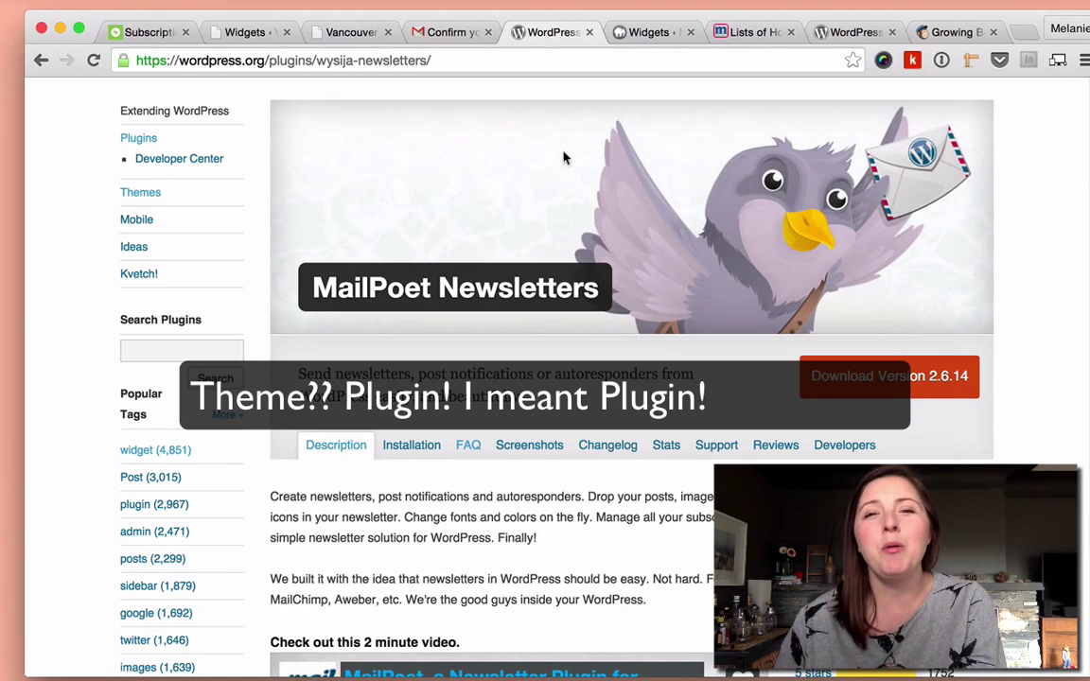
# Switch to the local Mast Theme test site's Widgets screen and look it over
pyautogui.click(651, 30)
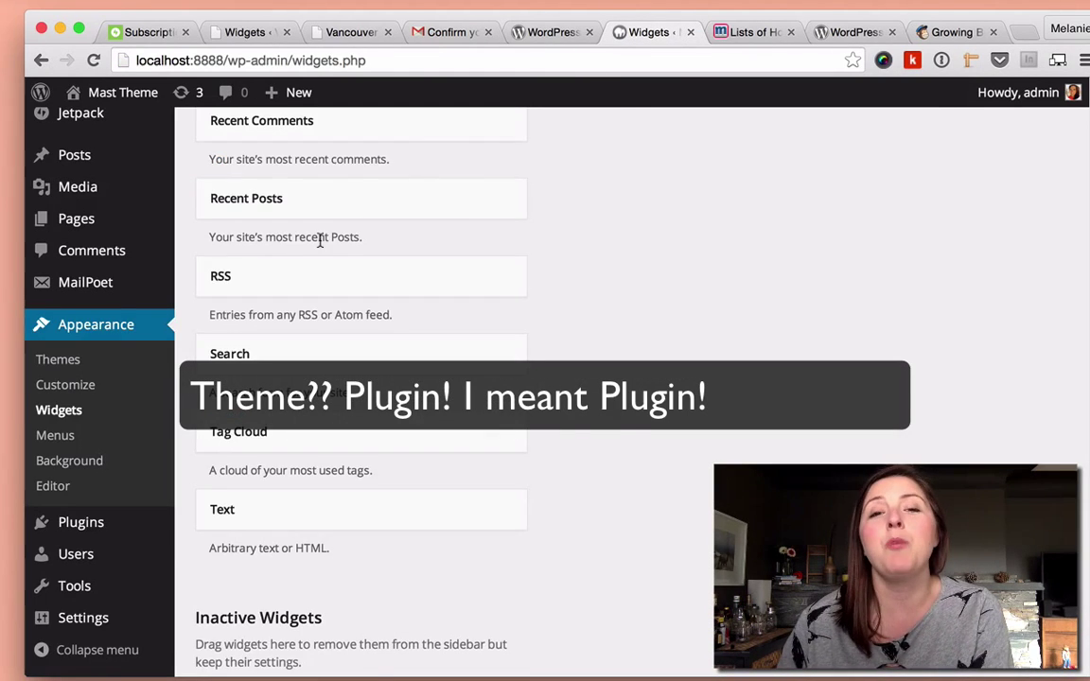
pyautogui.scroll(3)
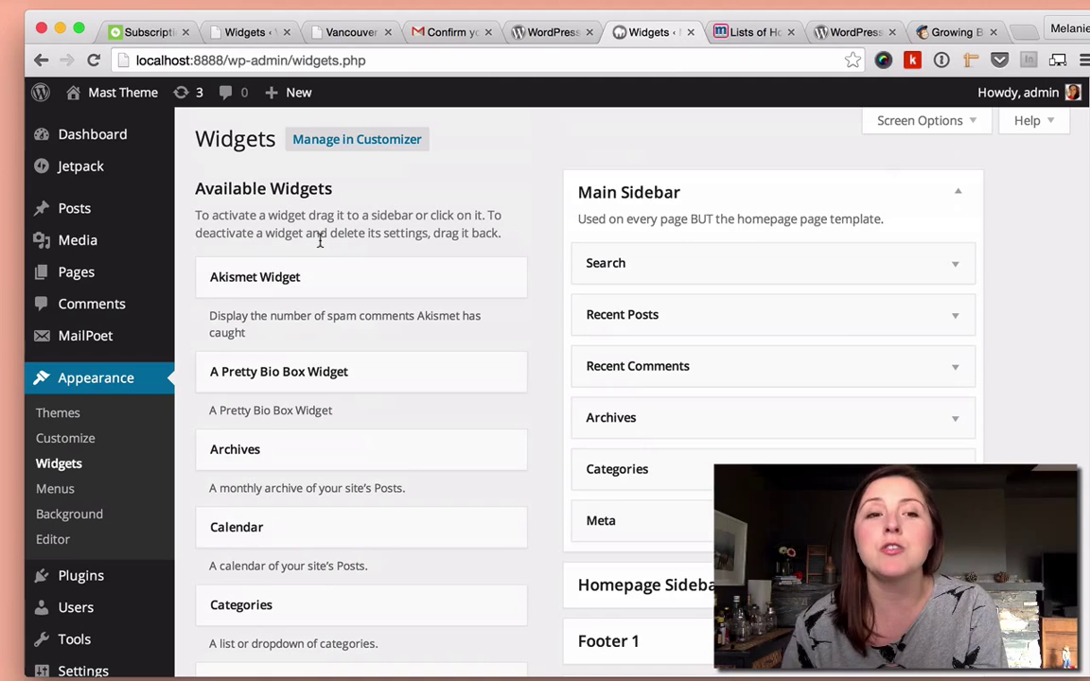
pyautogui.scroll(-3)
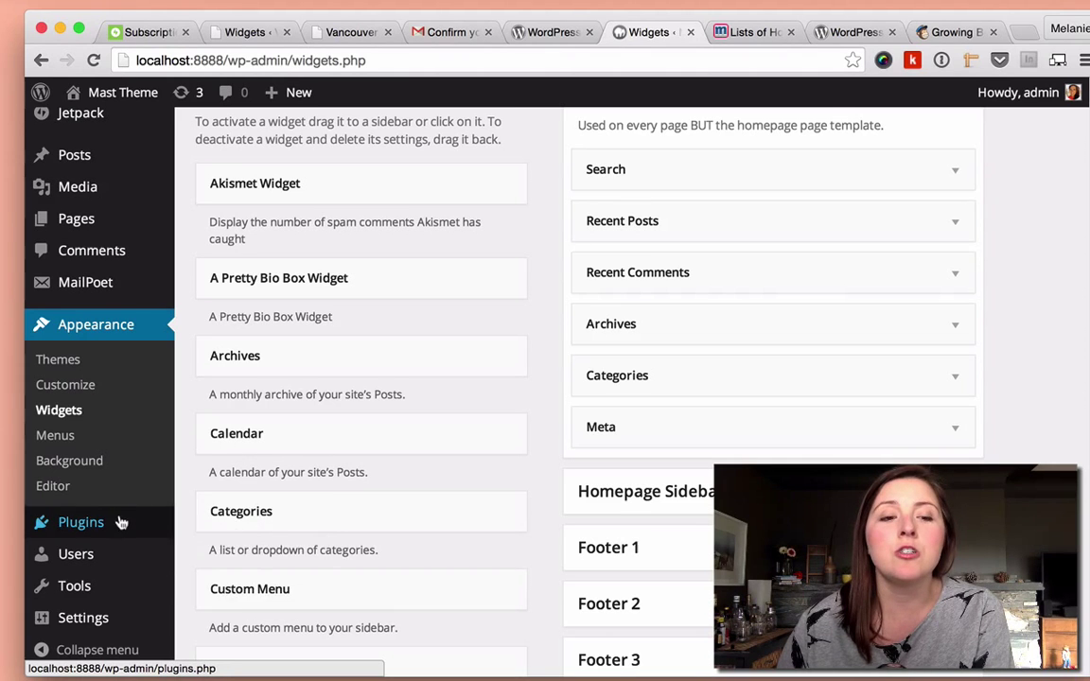
# Search Add New plugins for 'Mail' and pick the MailPoet Newsletter suggestion
pyautogui.click(79, 522)
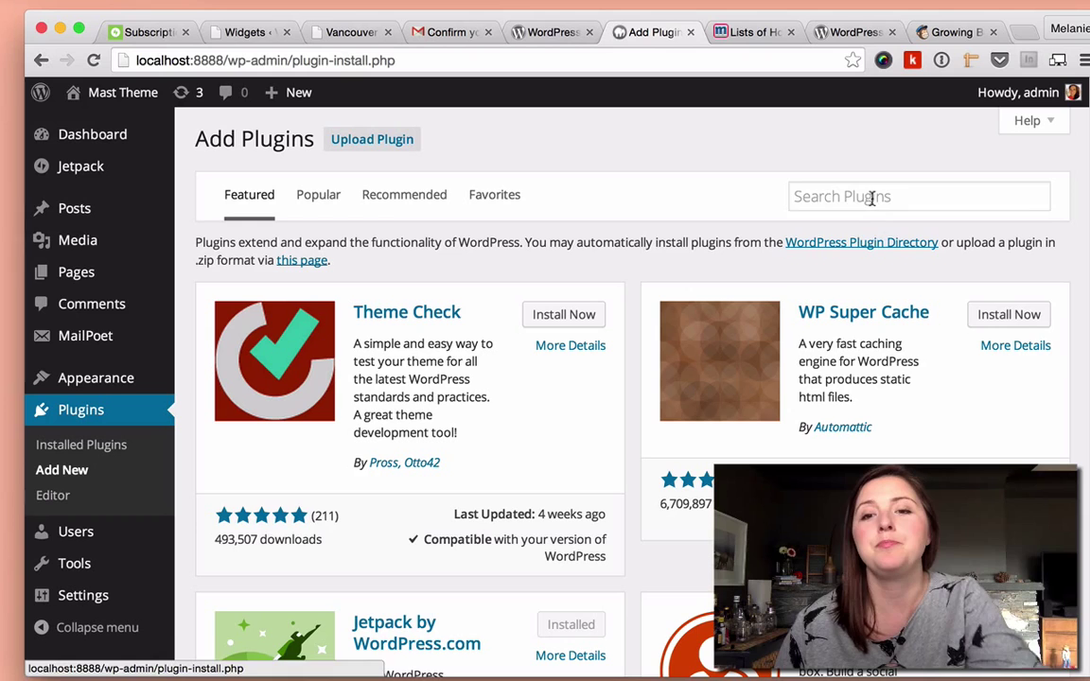
pyautogui.write('Mail')
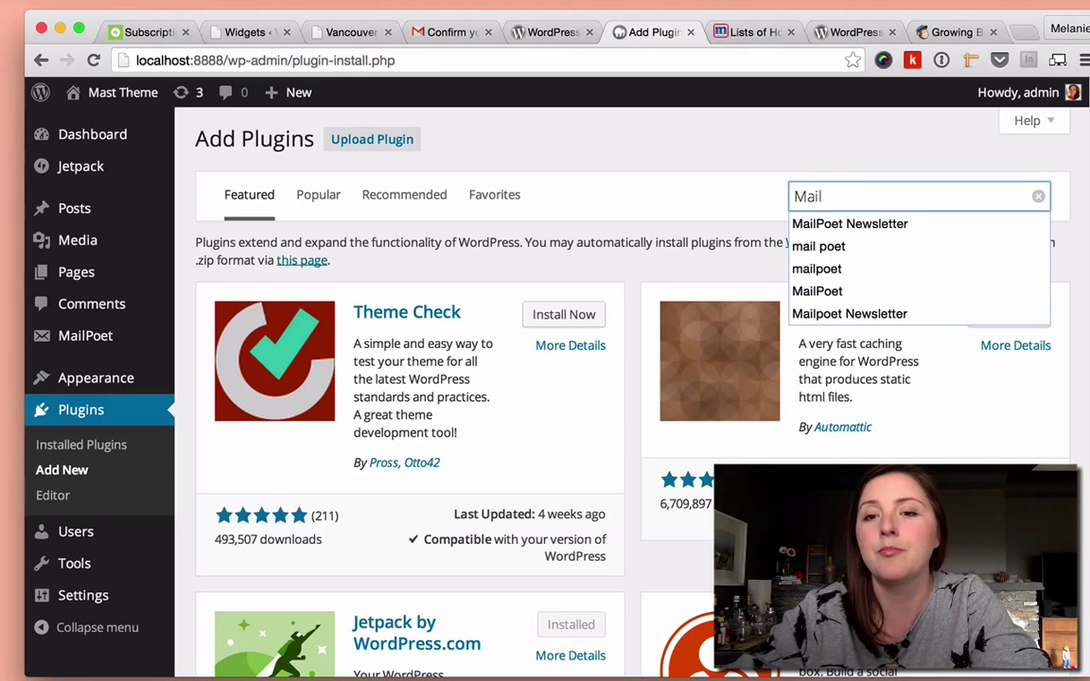
pyautogui.click(848, 223)
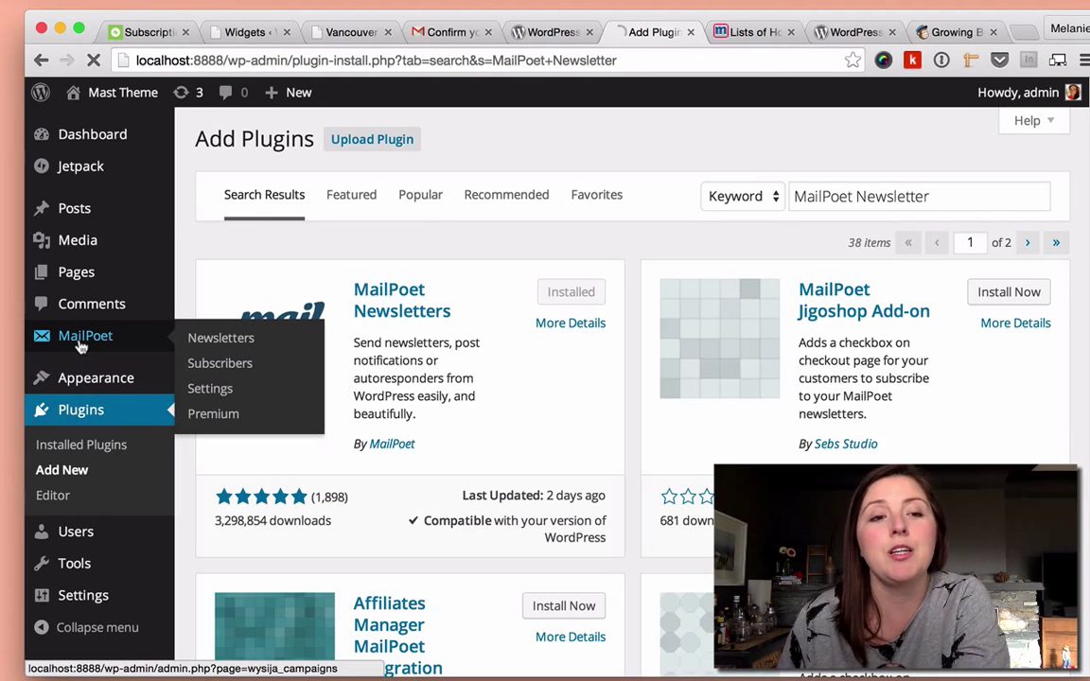
# Edit the '5 Minute User Guide' draft in MailPoet Newsletters and advance to the design step
pyautogui.click(220, 337)
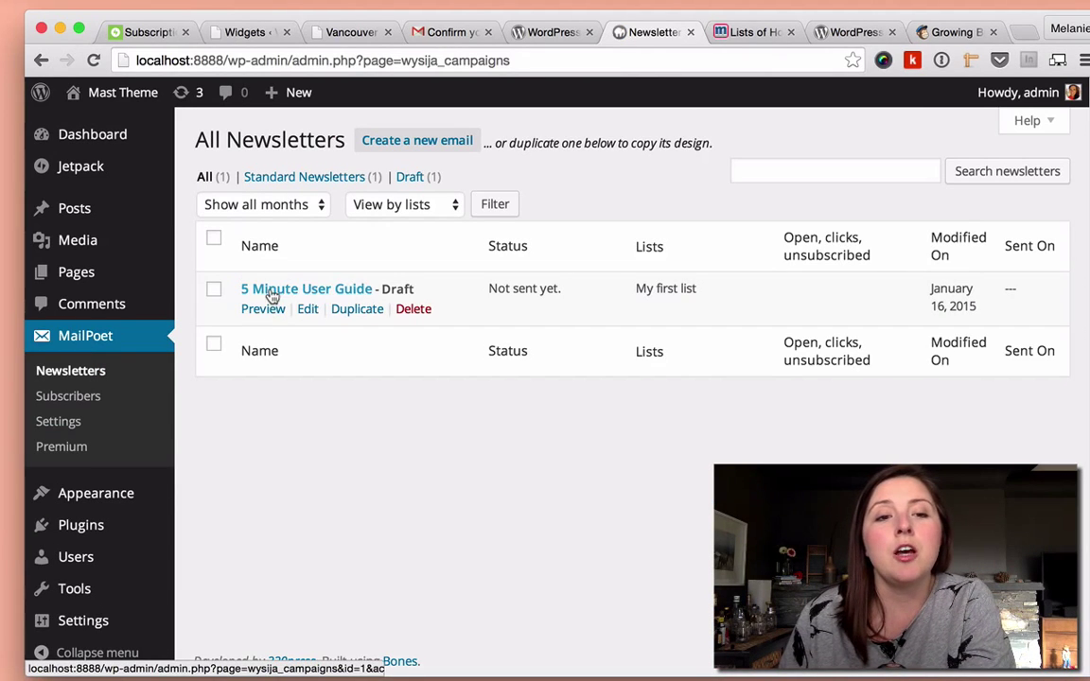
pyautogui.click(307, 287)
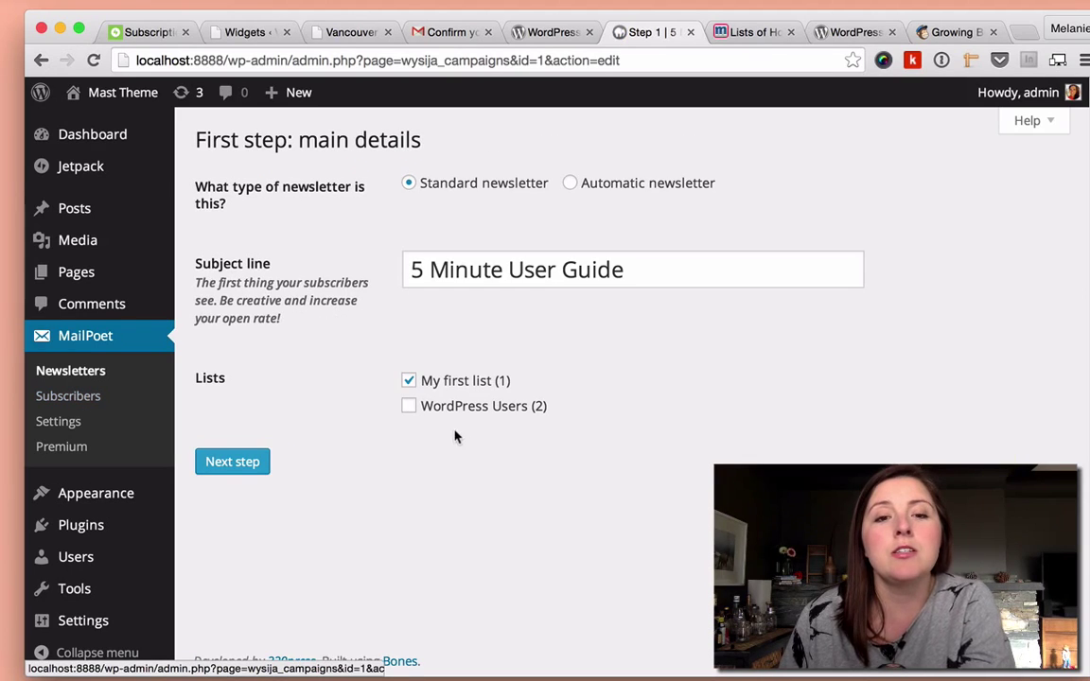
pyautogui.click(231, 461)
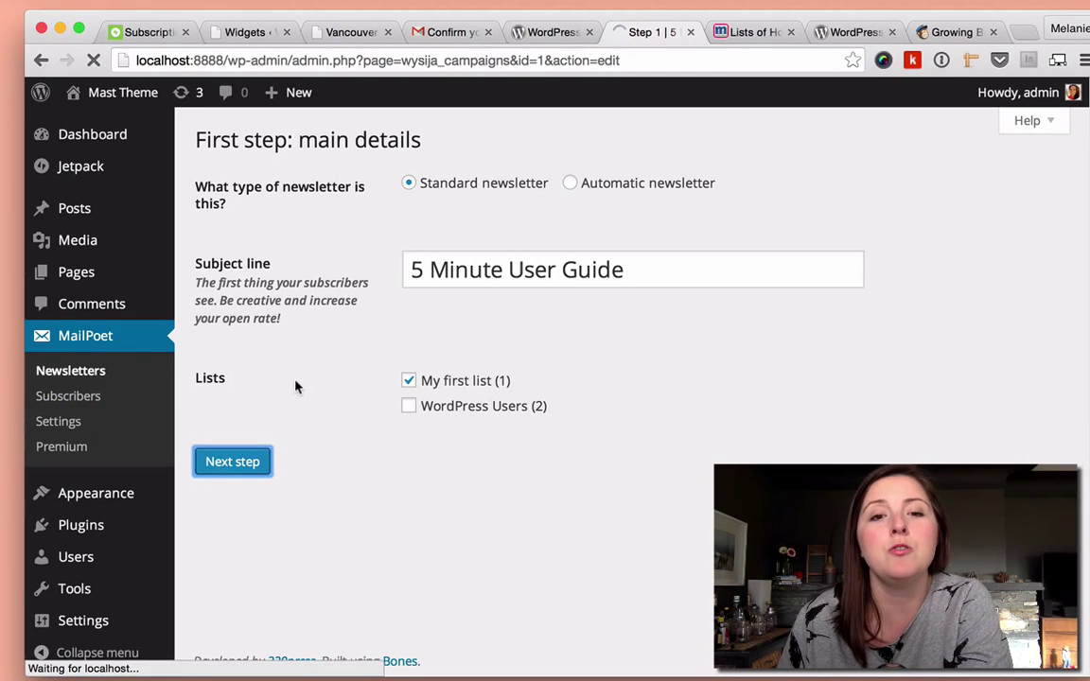
pyautogui.click(231, 461)
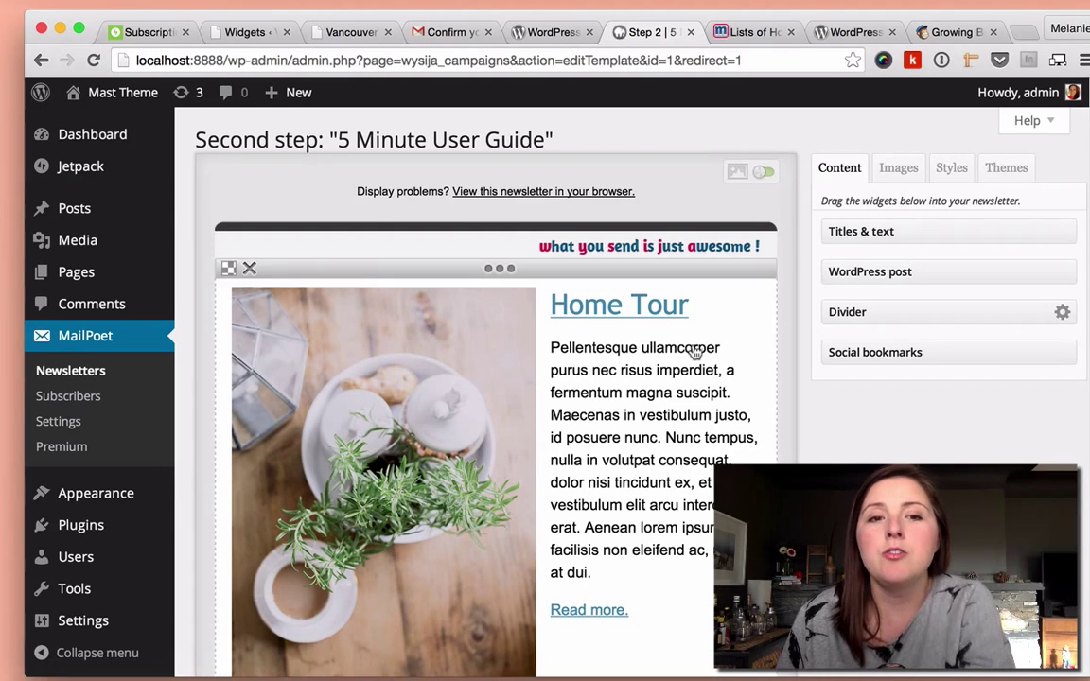
pyautogui.moveTo(552, 288)
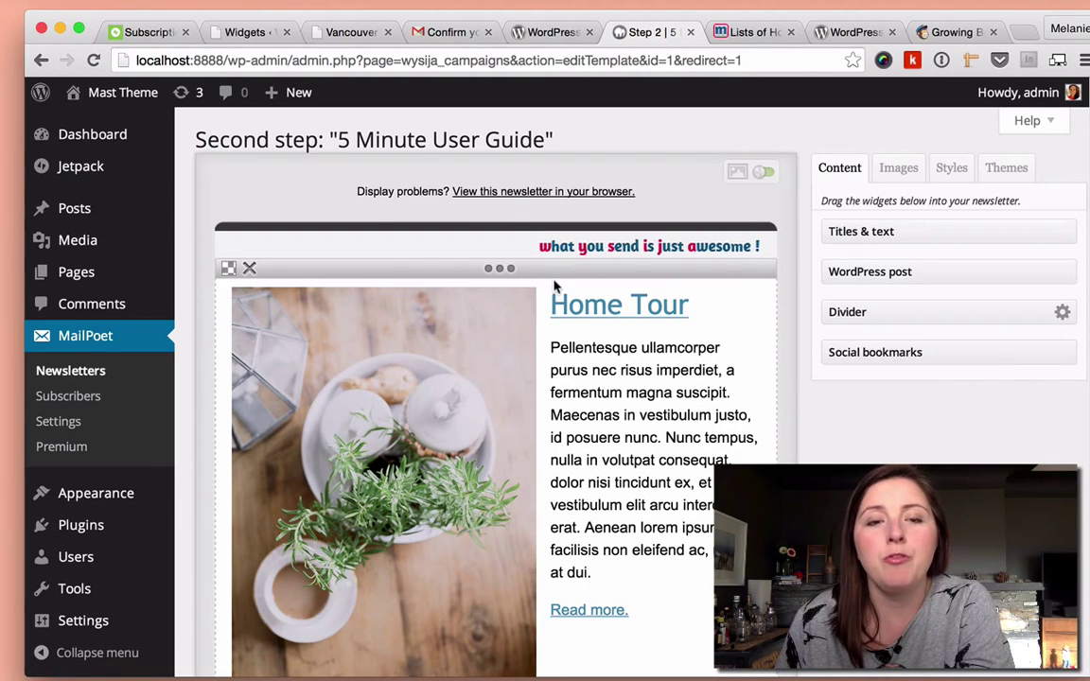
# Overwrite the Step 1 text block with a 'Happy New Year!' heading
pyautogui.scroll(-3)
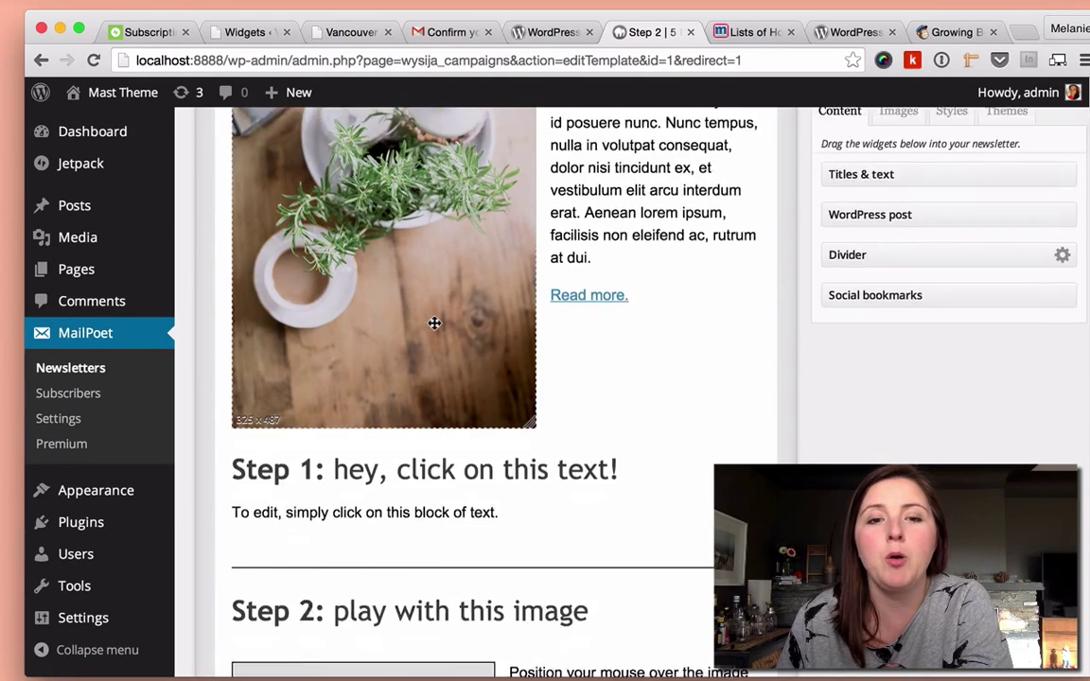
pyautogui.scroll(-3)
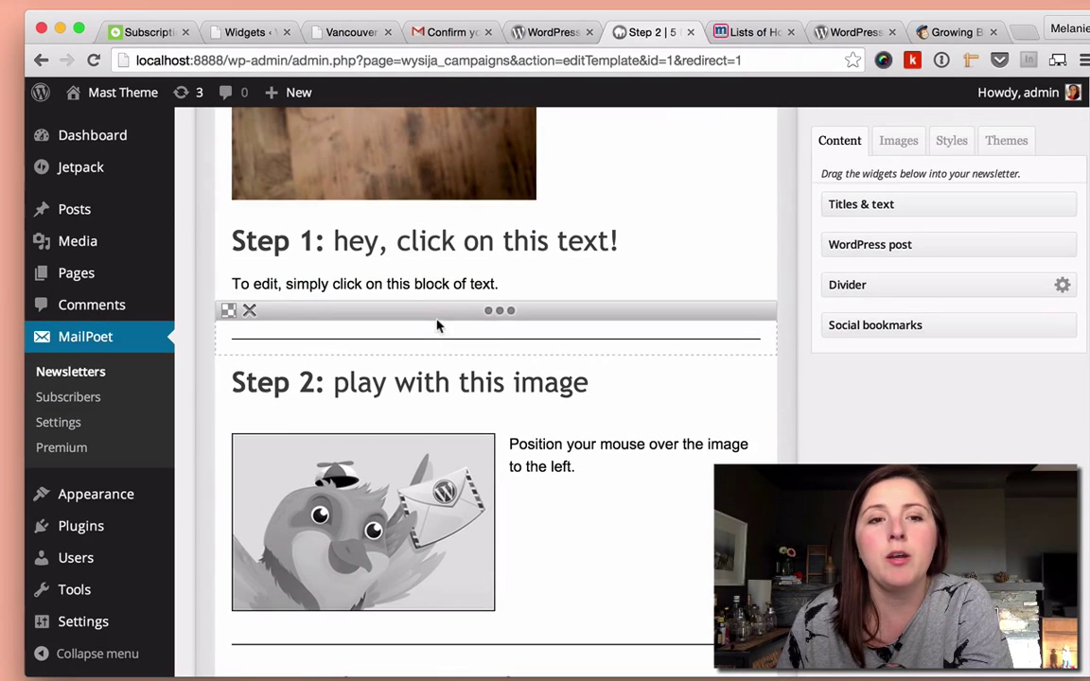
pyautogui.click(424, 240)
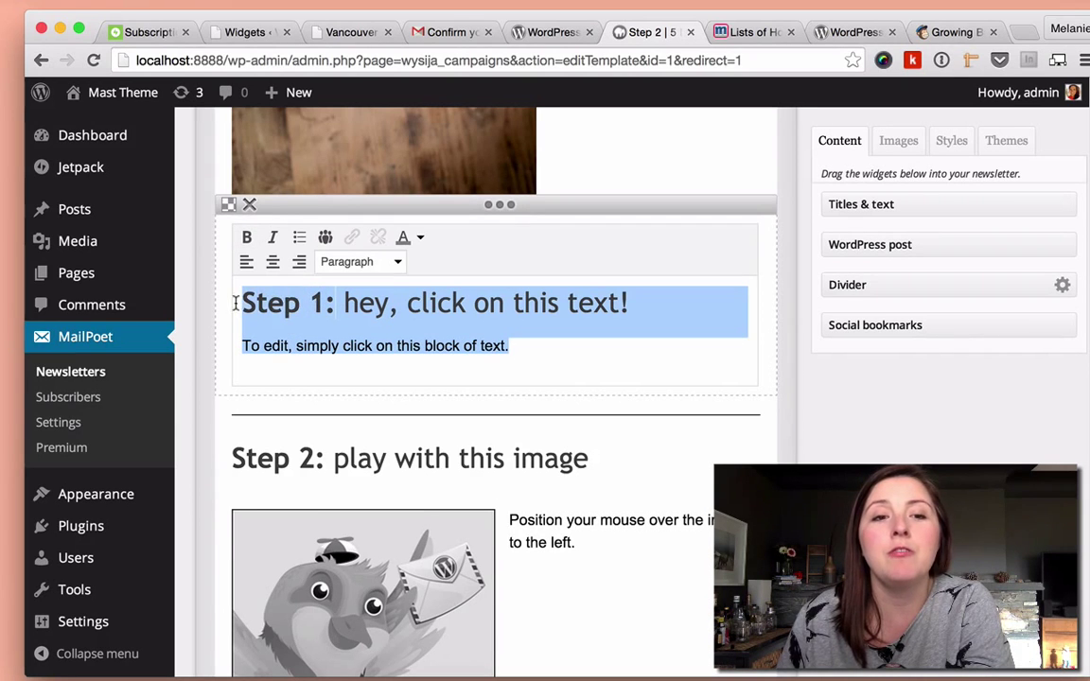
pyautogui.write('H')
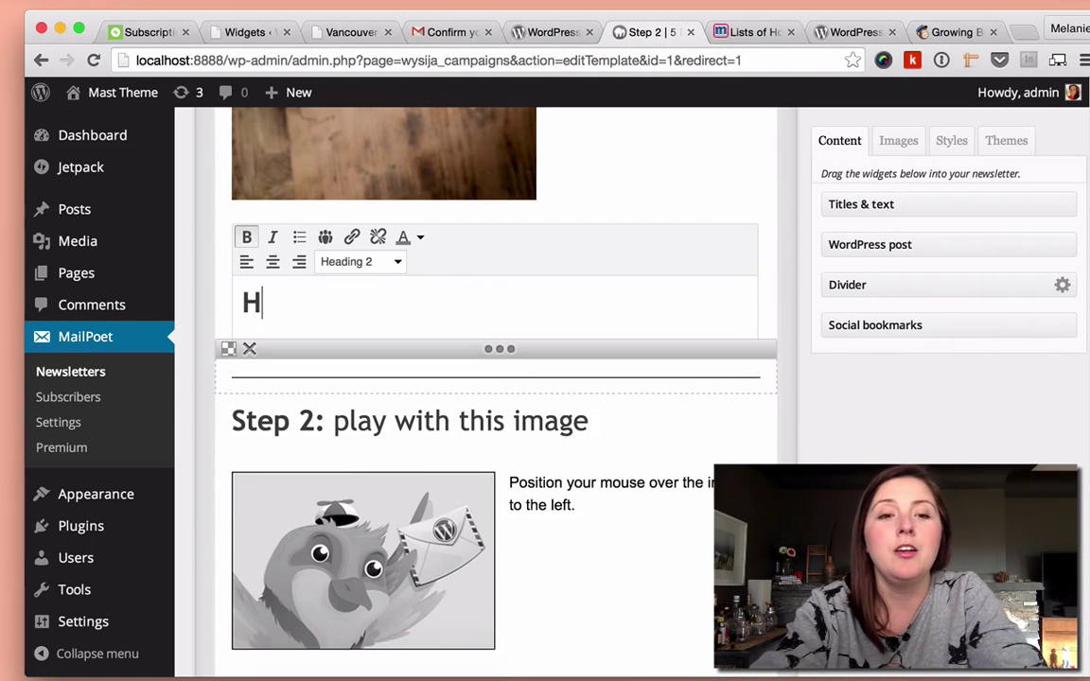
pyautogui.write('appy')
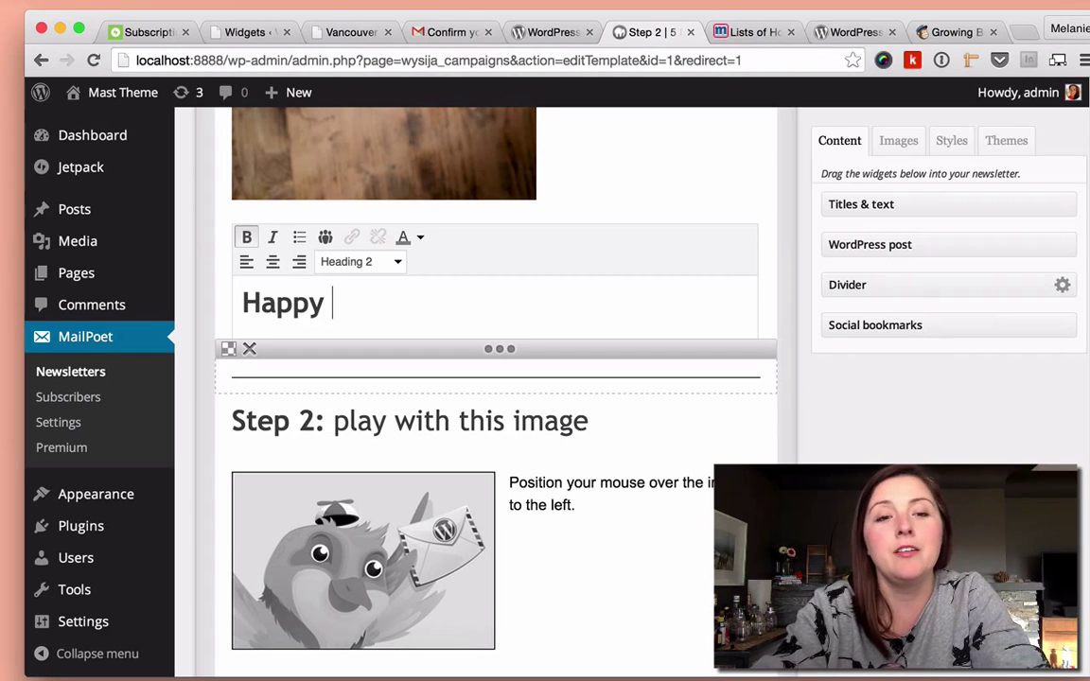
pyautogui.write('New')
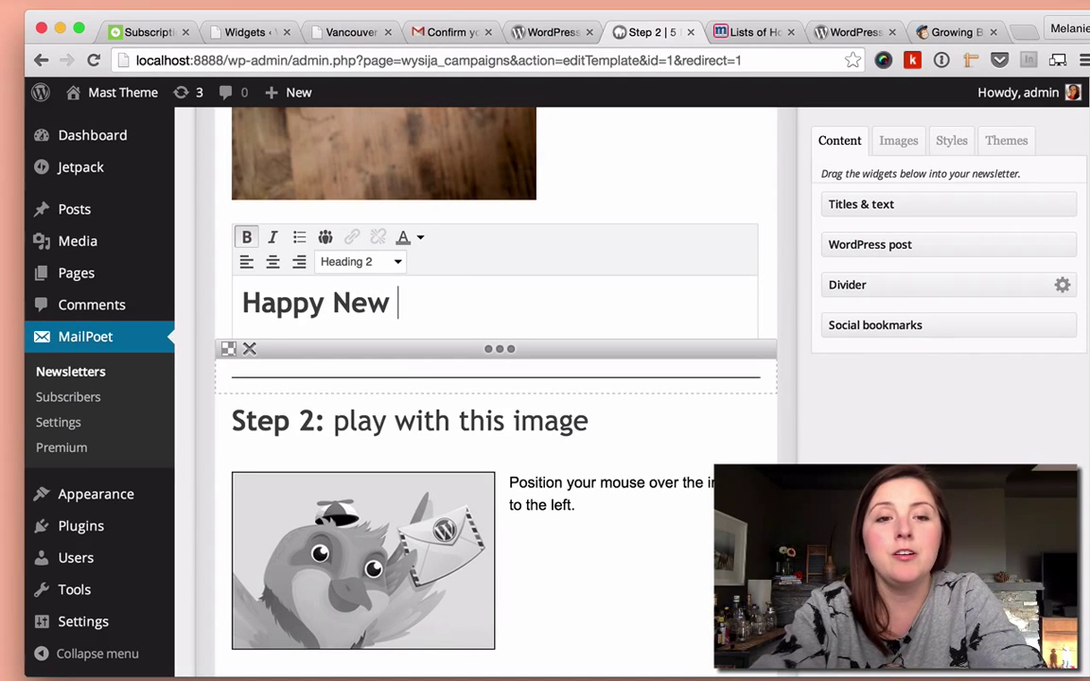
pyautogui.write('Year!')
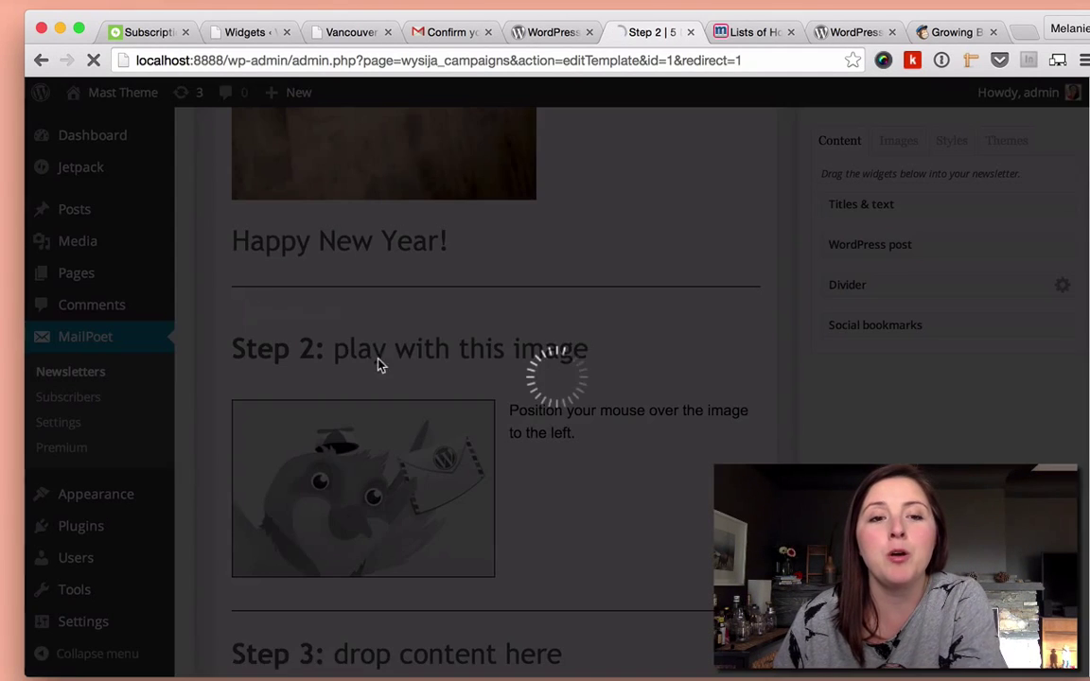
# Insert the 'Template: Featured Image (Vertical)' post below the heading via Post Selection
pyautogui.click(870, 244)
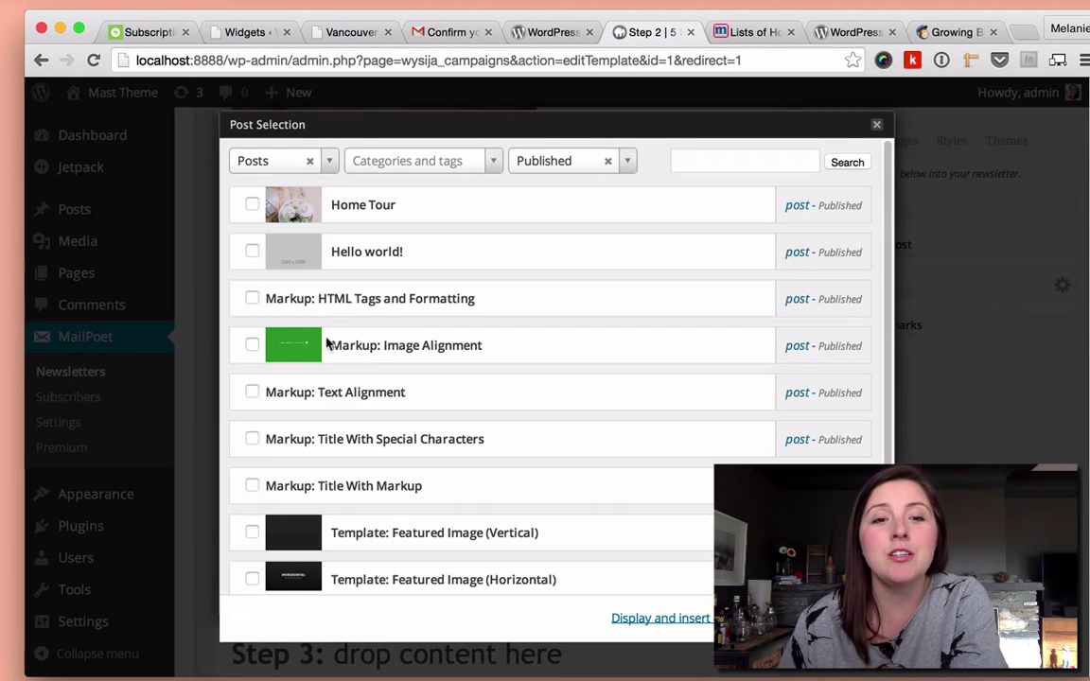
pyautogui.moveTo(275, 539)
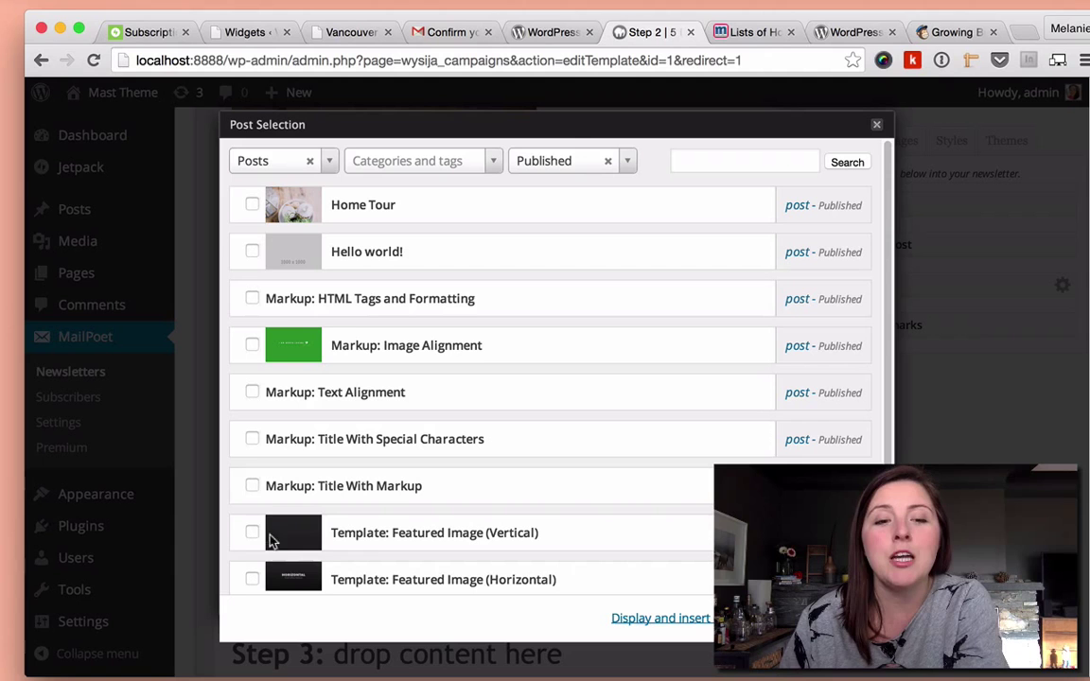
pyautogui.click(251, 531)
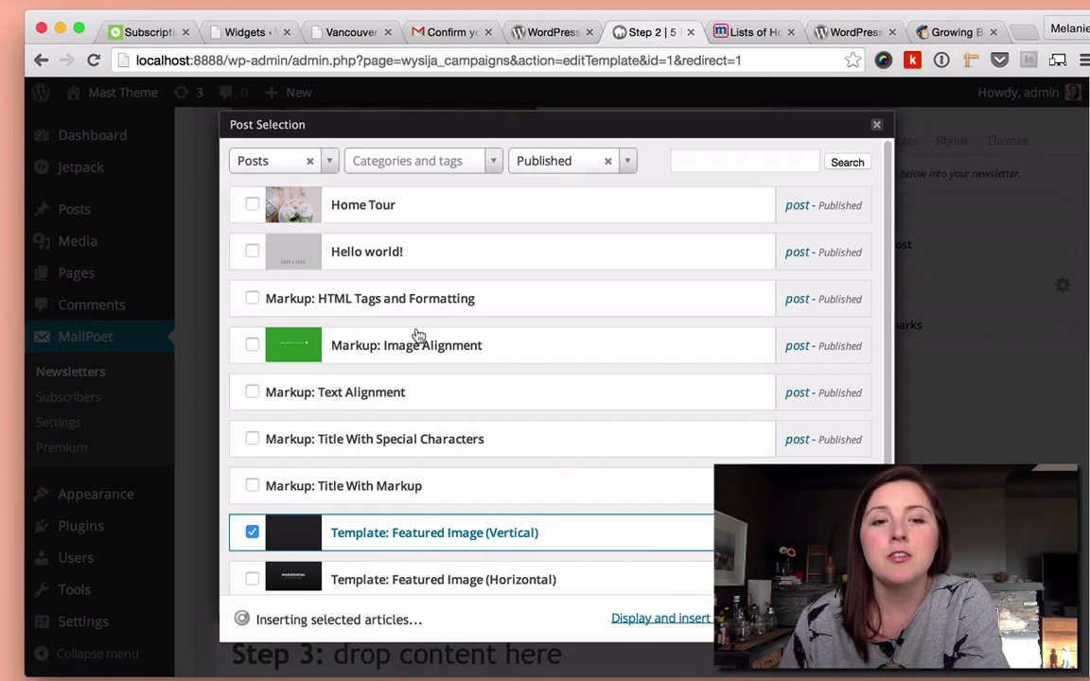
pyautogui.click(660, 617)
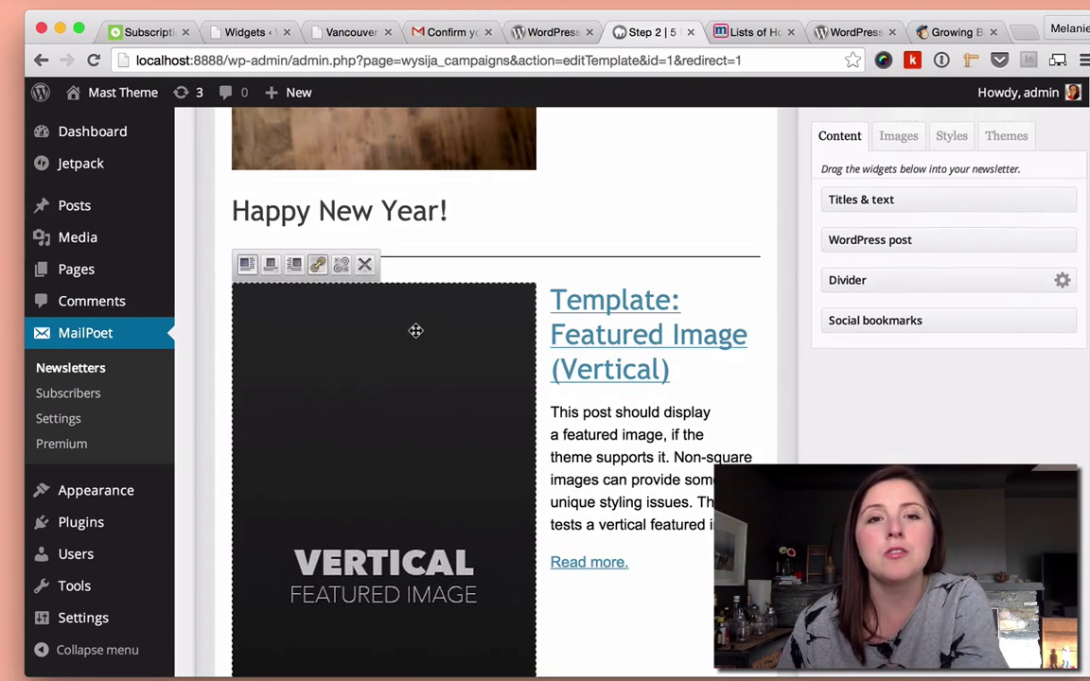
pyautogui.scroll(-3)
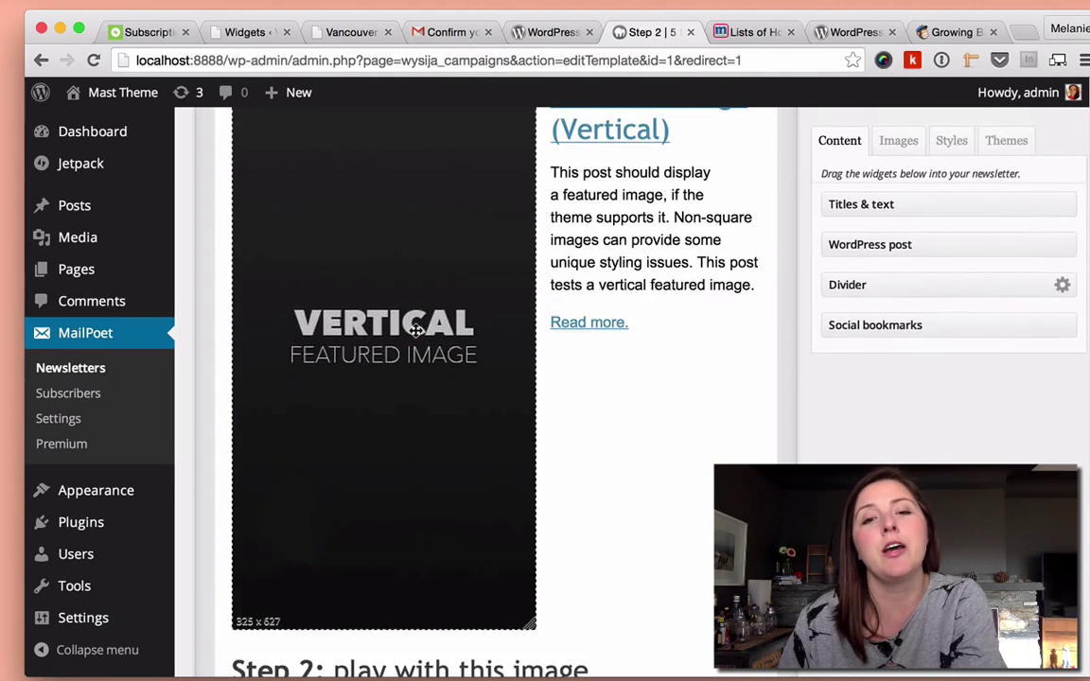
pyautogui.scroll(3)
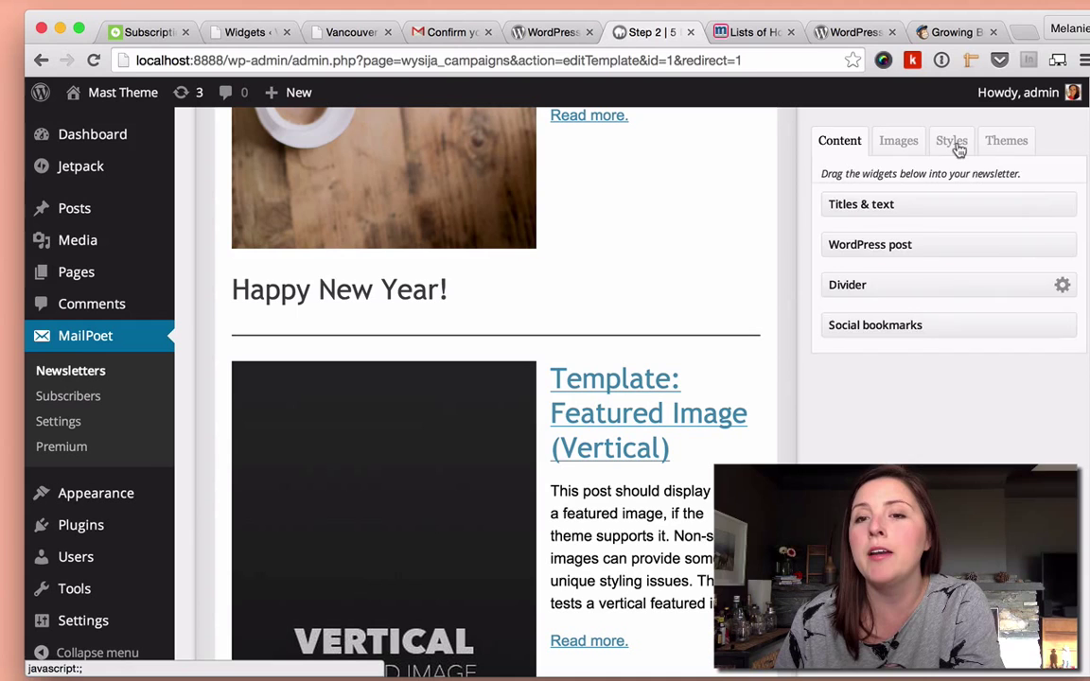
# Review the Styles then Images side panels and scroll the newsletter down to its footer
pyautogui.click(949, 140)
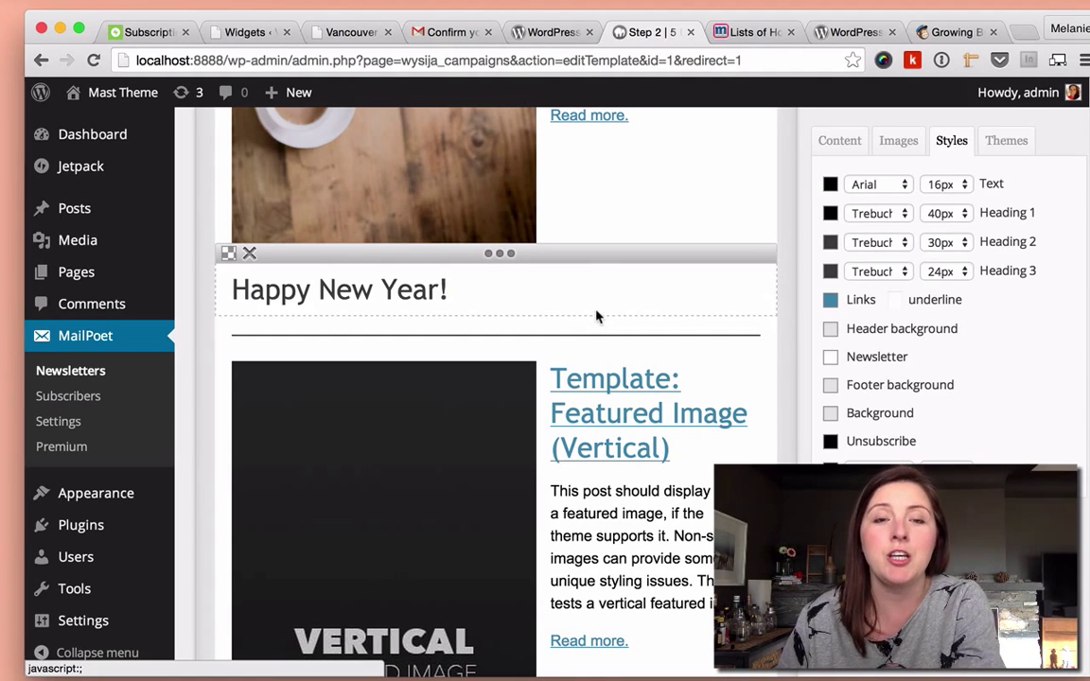
pyautogui.scroll(3)
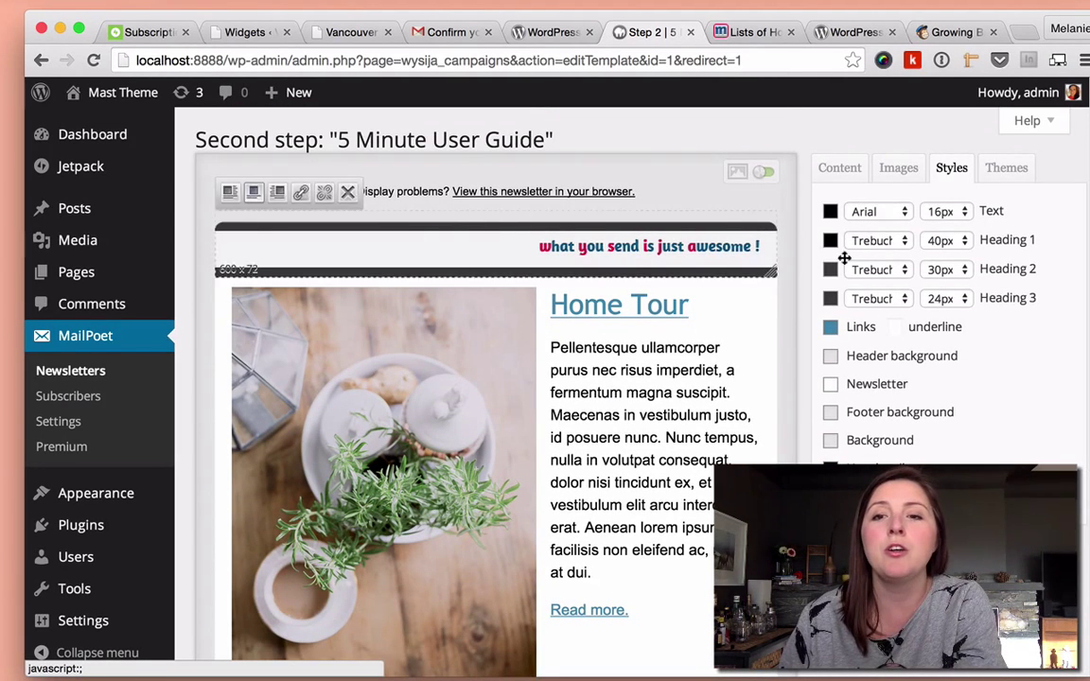
pyautogui.click(897, 167)
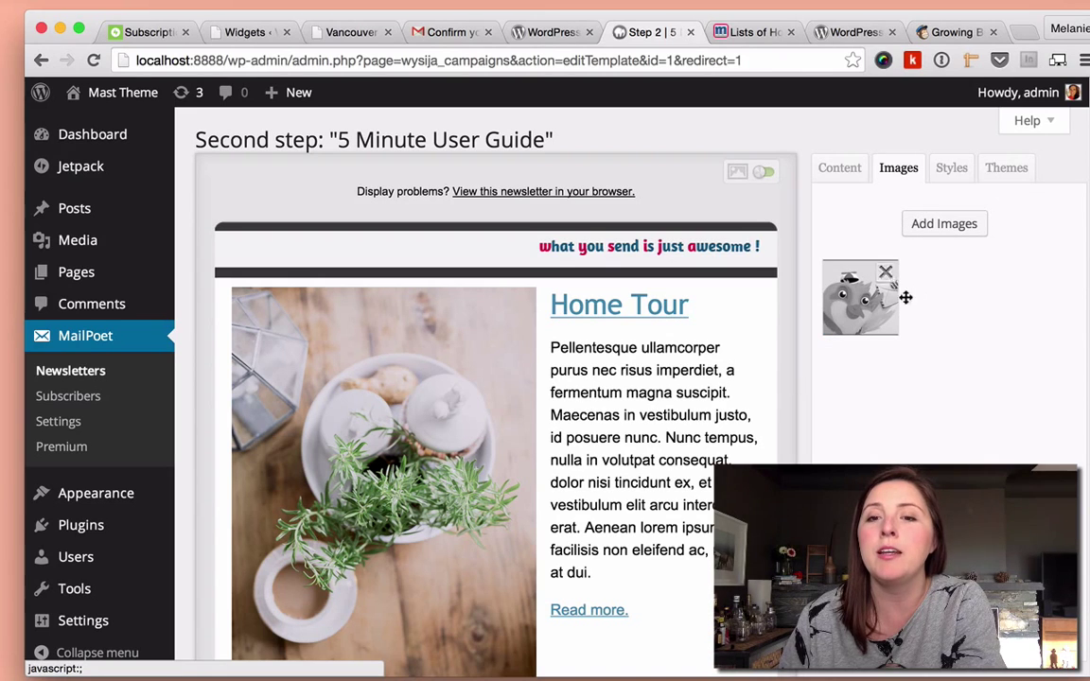
pyautogui.scroll(-3)
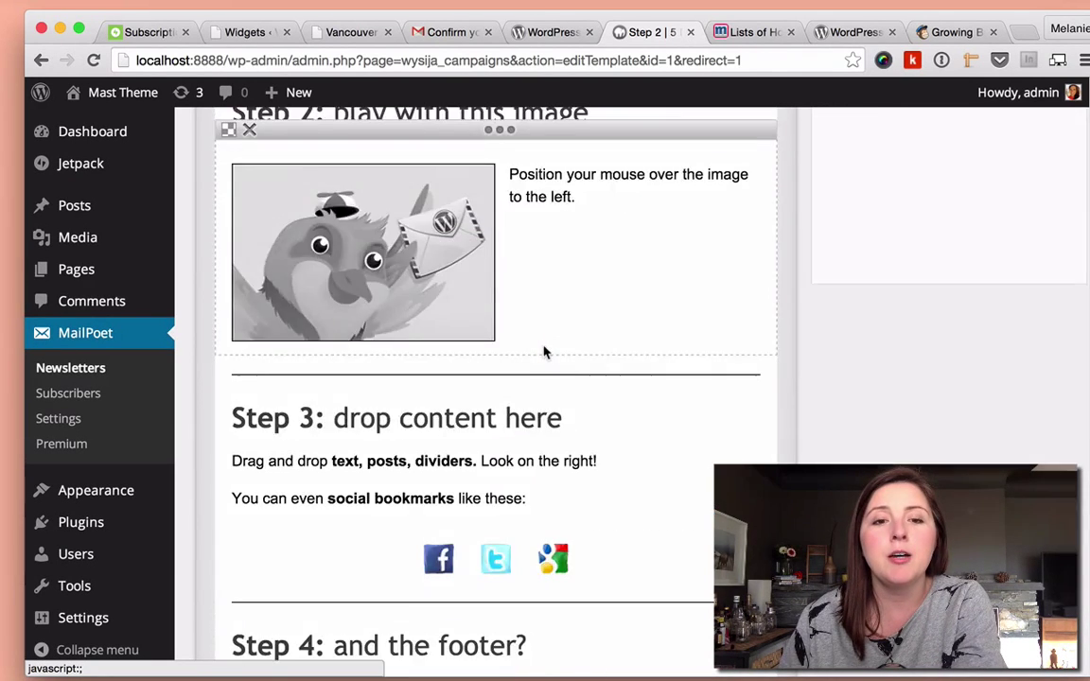
pyautogui.scroll(-3)
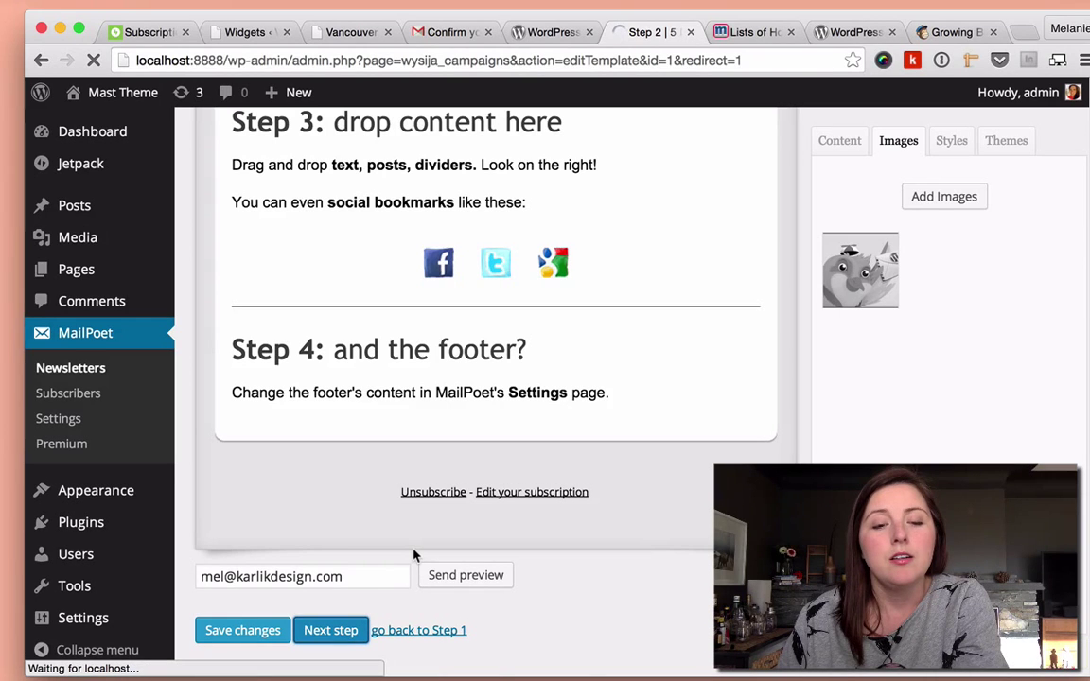
# Advance the 5 Minute User Guide newsletter to its Final step: last details page
pyautogui.click(329, 630)
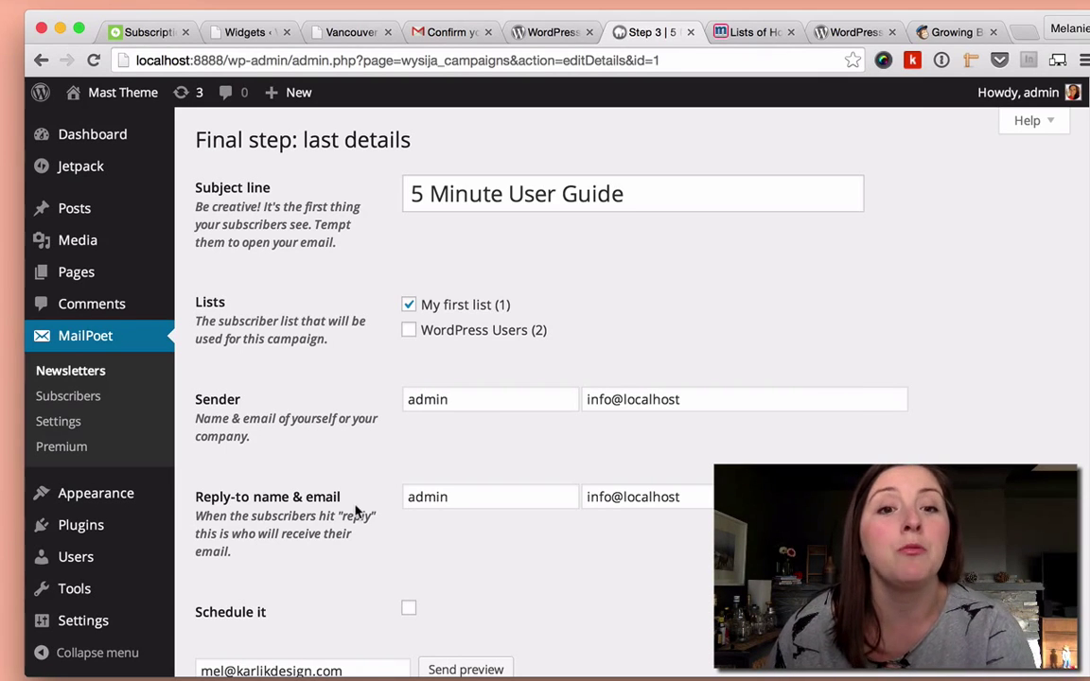
pyautogui.moveTo(530, 257)
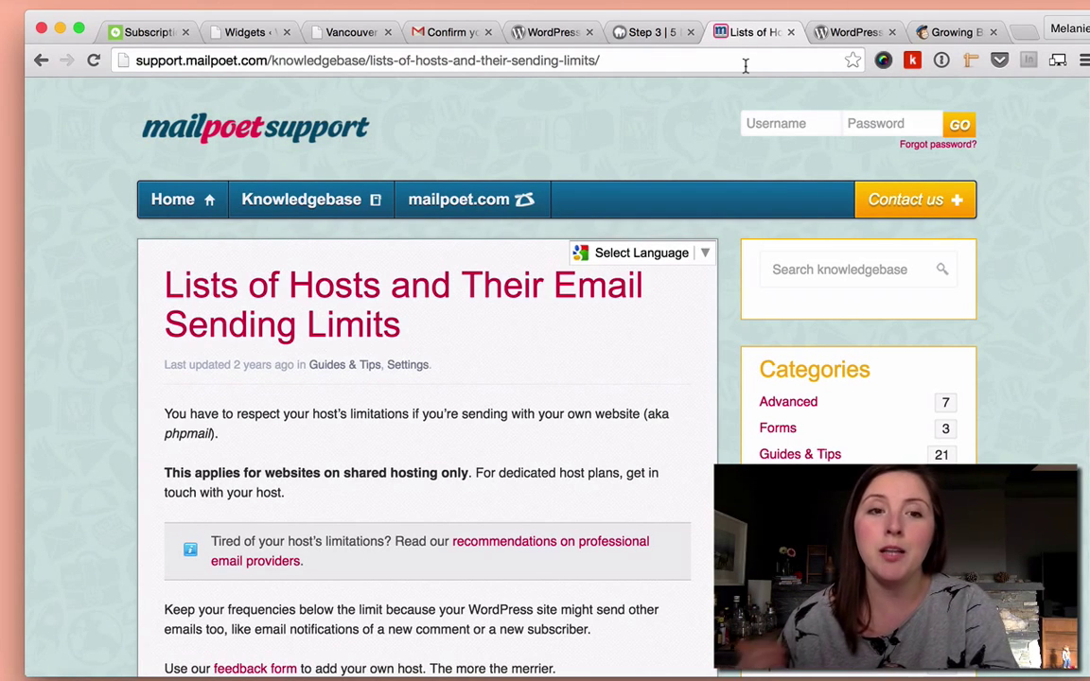
pyautogui.moveTo(482, 348)
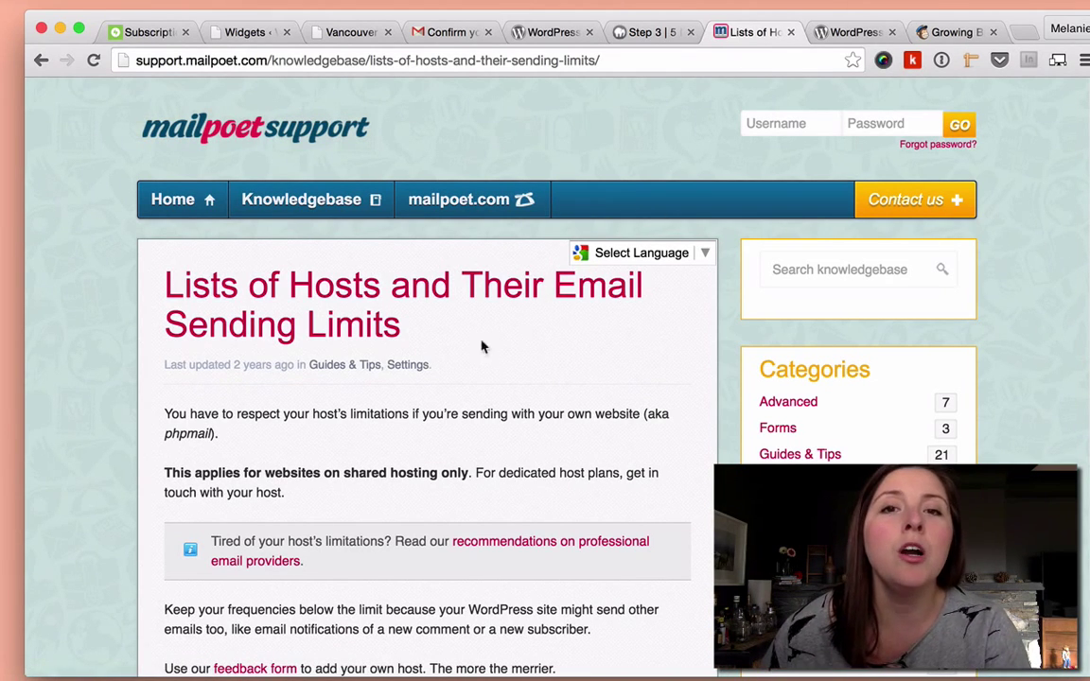
pyautogui.moveTo(457, 350)
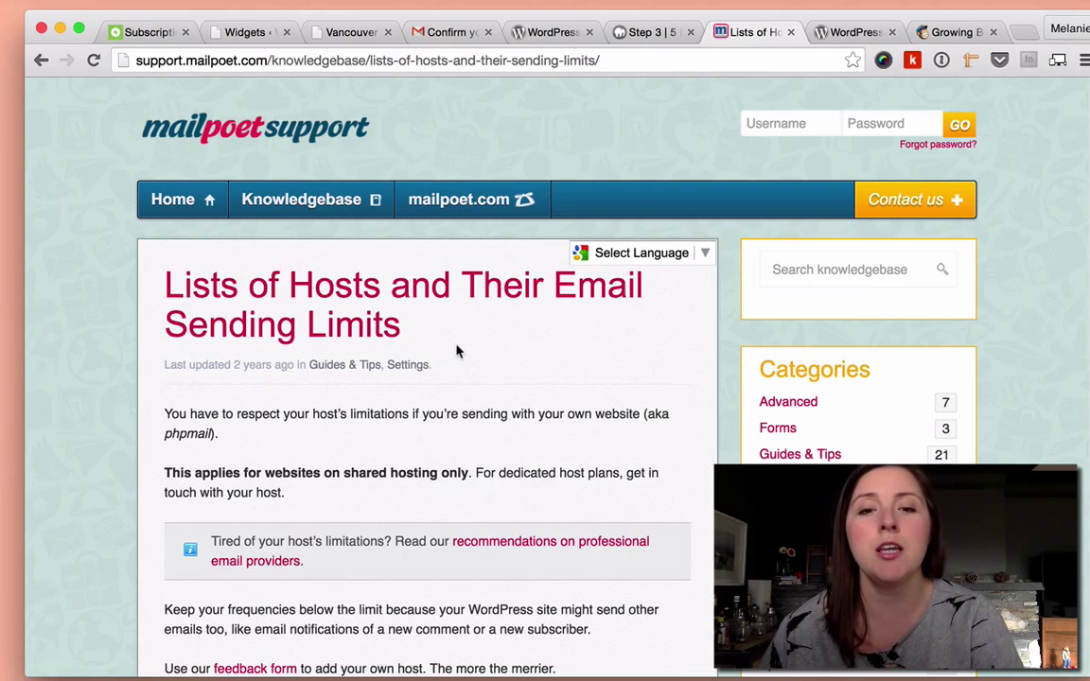
# Review the host sending limits table and highlight BlueHost's 150 per hour limit
pyautogui.scroll(-3)
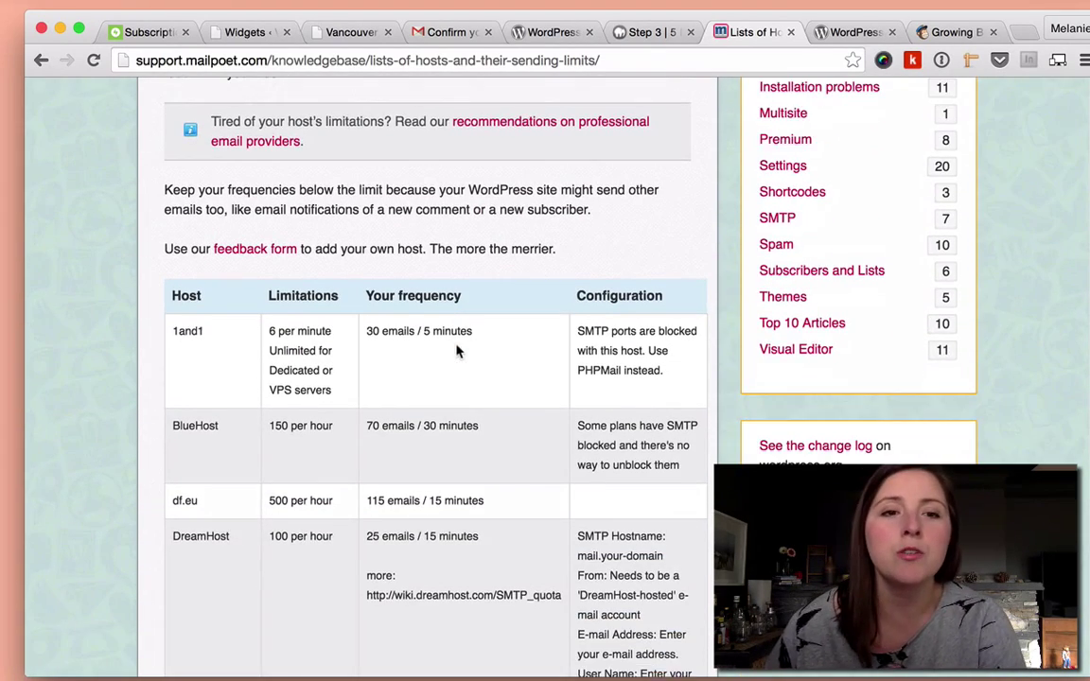
pyautogui.scroll(-3)
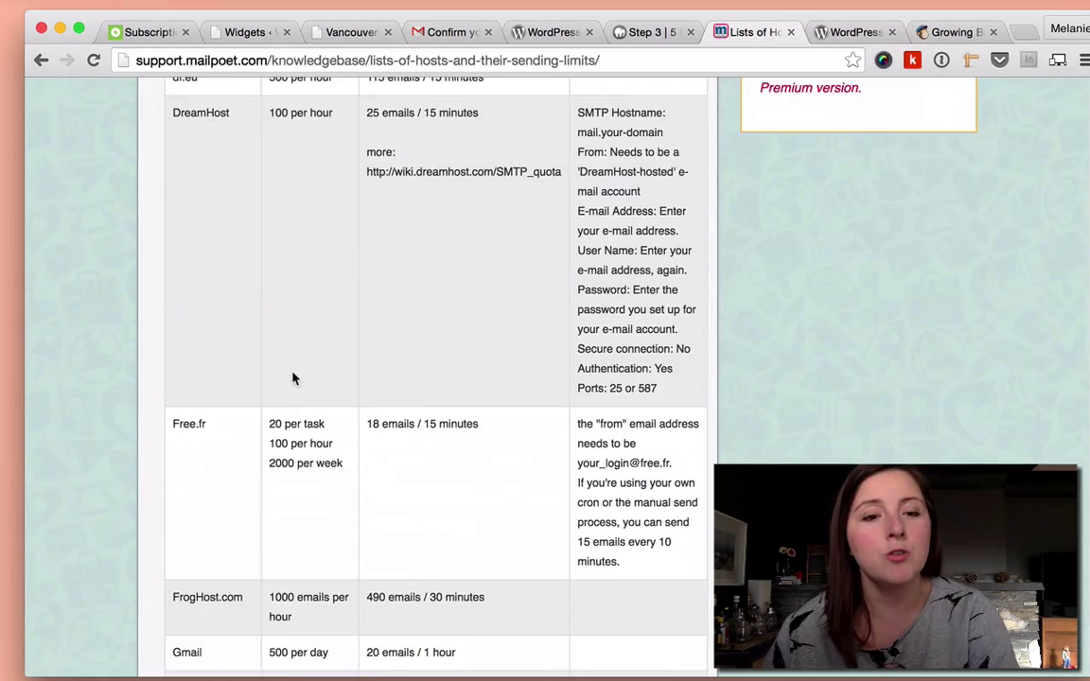
pyautogui.scroll(-3)
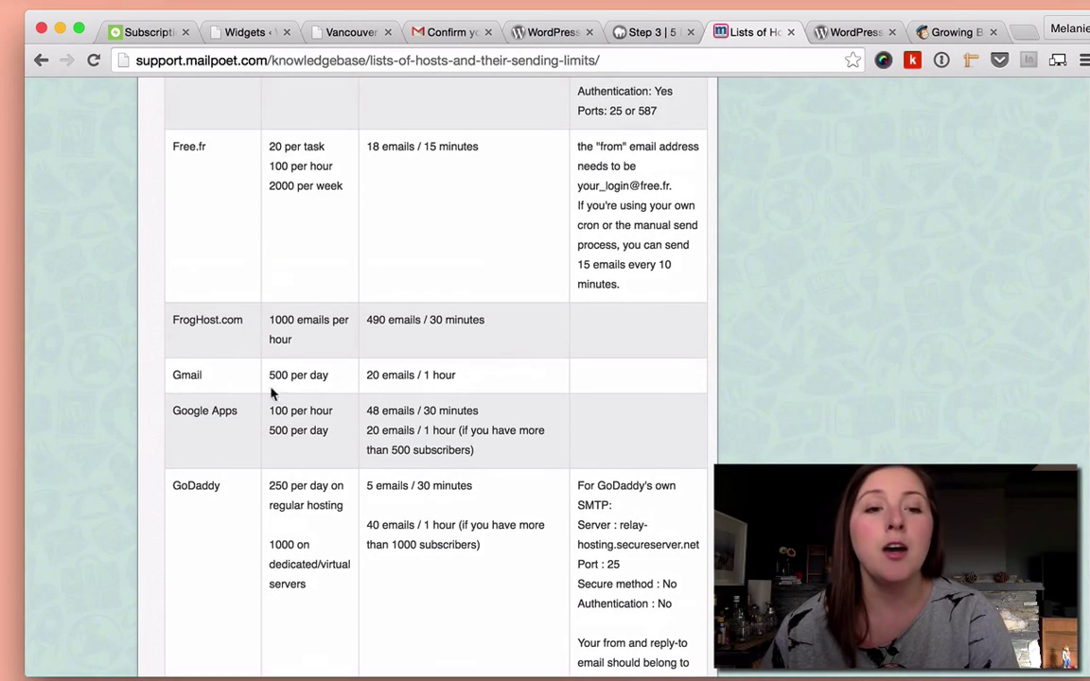
pyautogui.scroll(3)
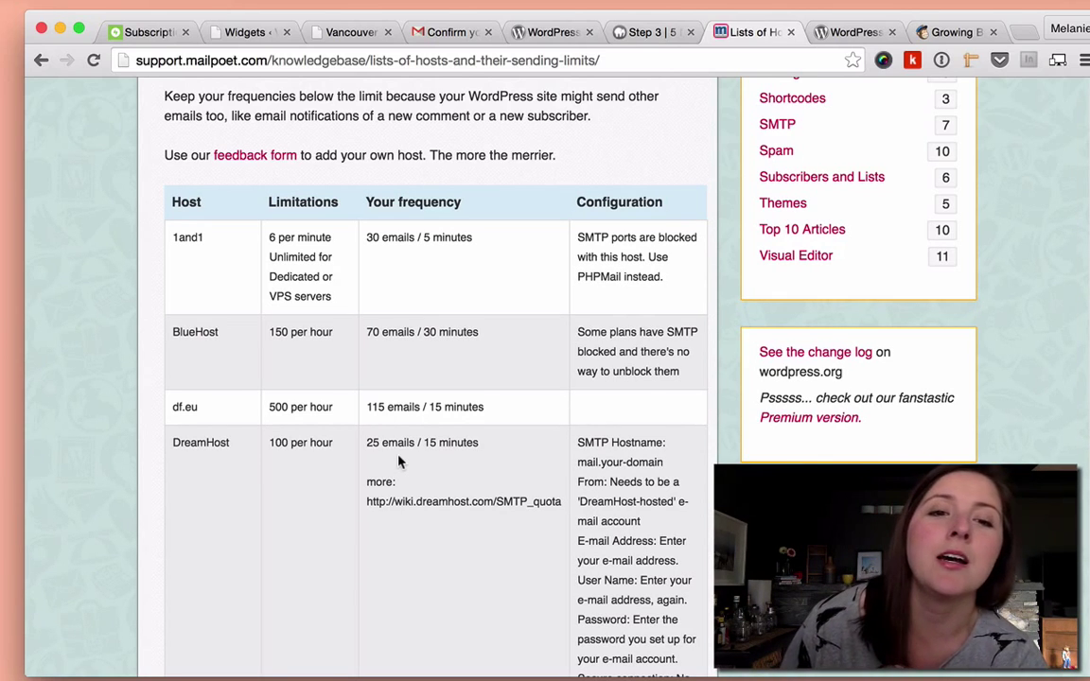
pyautogui.moveTo(388, 367)
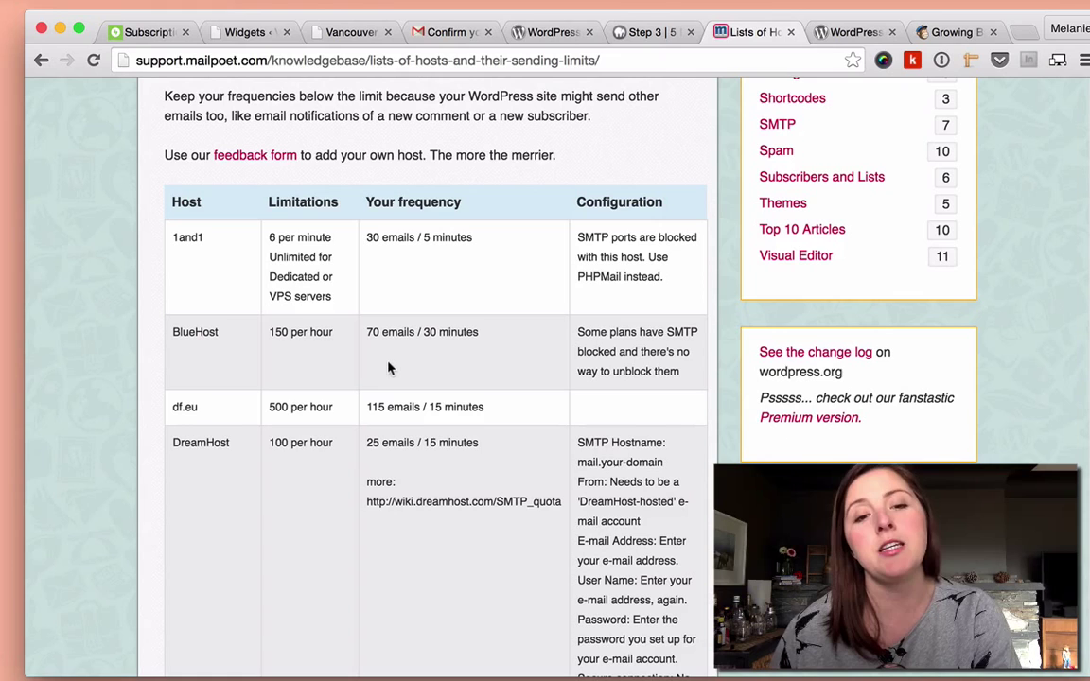
pyautogui.moveTo(333, 338)
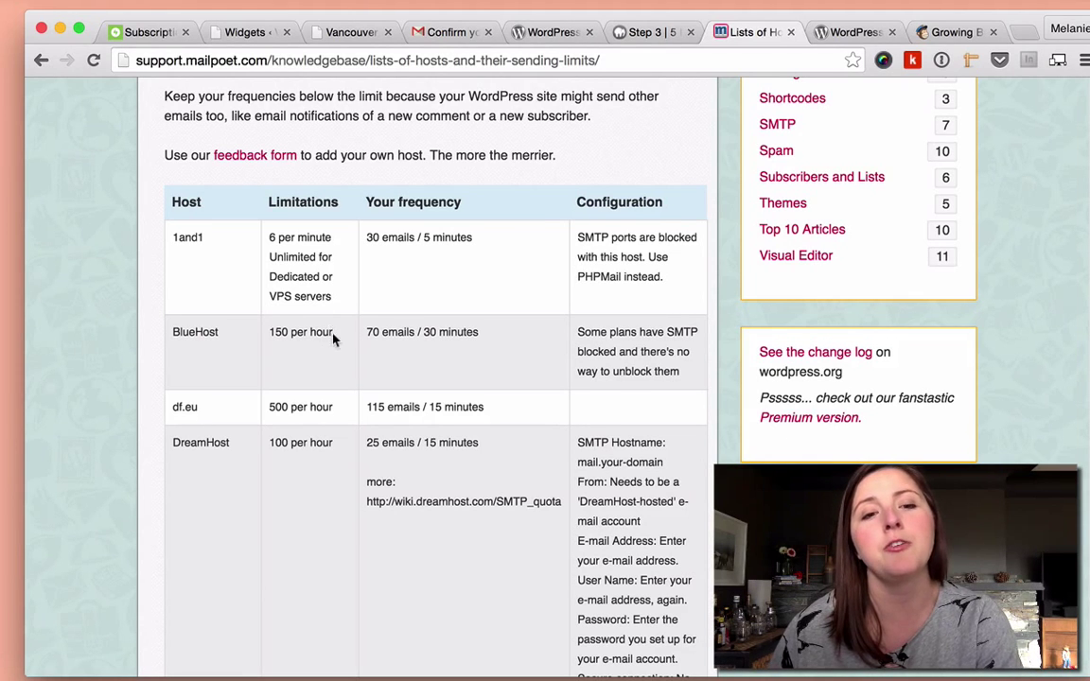
pyautogui.doubleClick(299, 331)
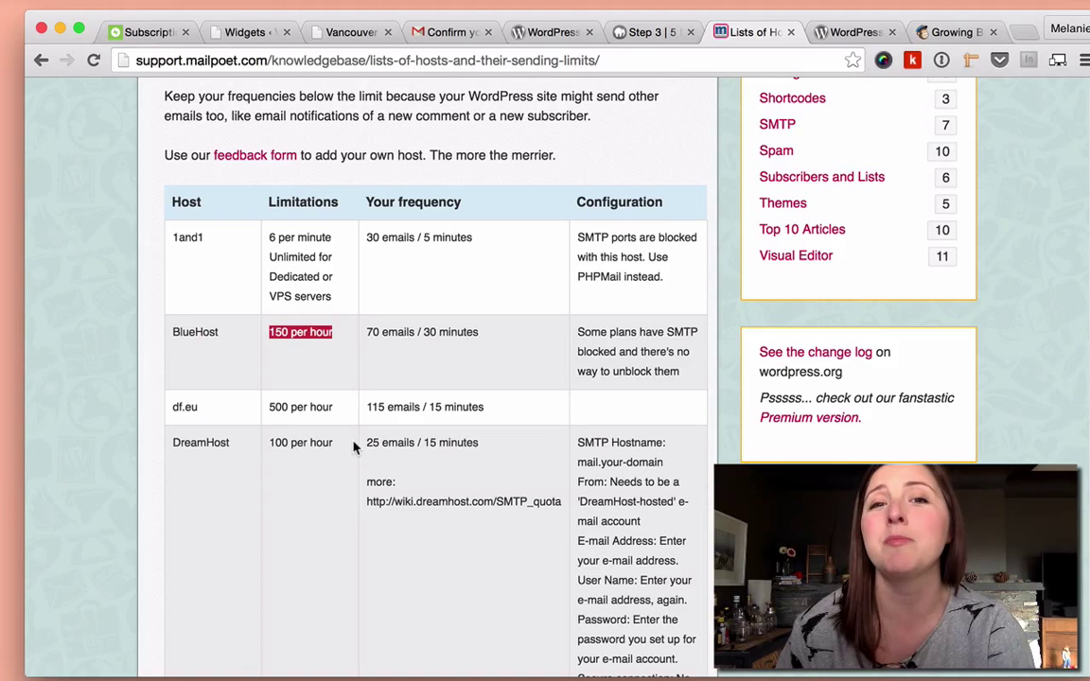
pyautogui.moveTo(530, 352)
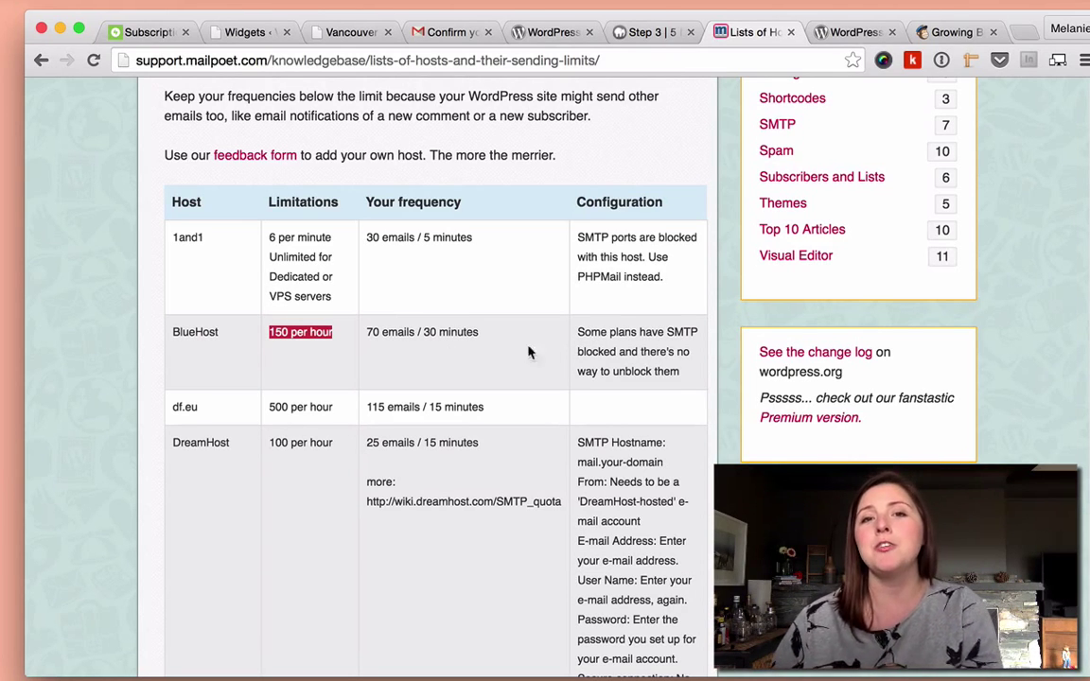
# Bring up the MailChimp for WordPress plugin page on wordpress.org
pyautogui.click(851, 30)
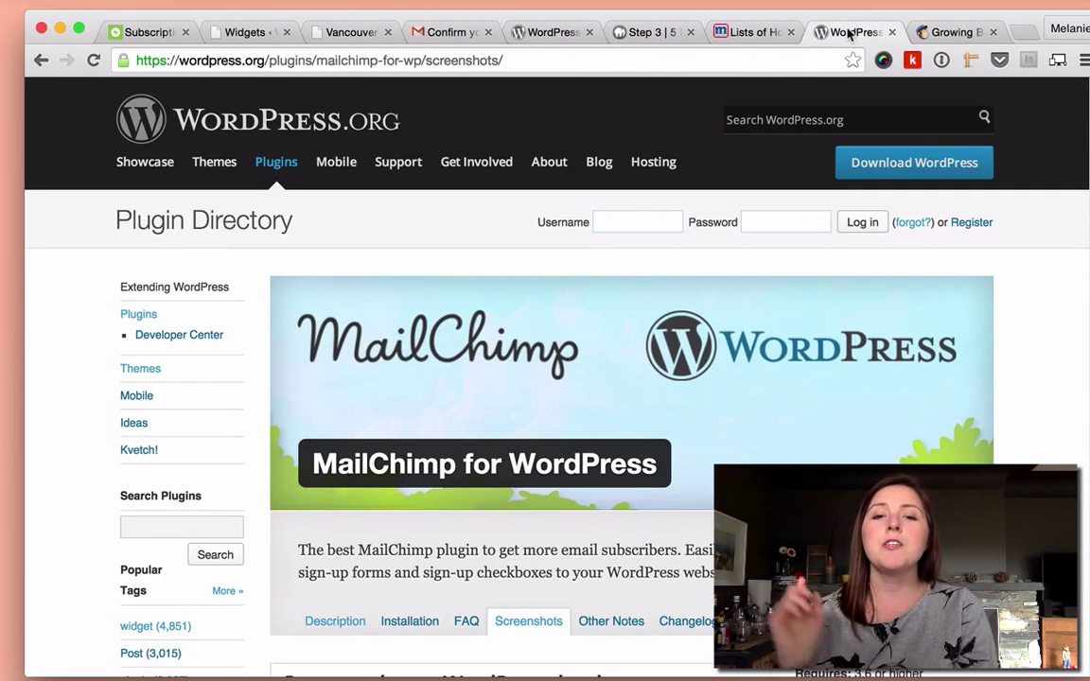
pyautogui.moveTo(851, 30)
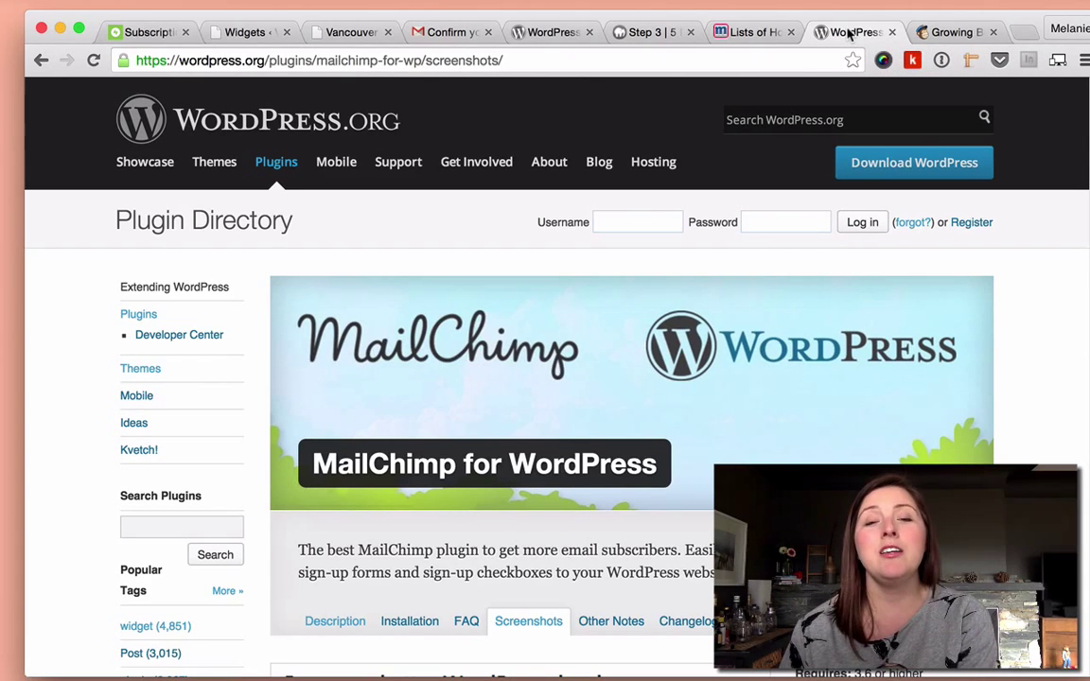
pyautogui.moveTo(684, 413)
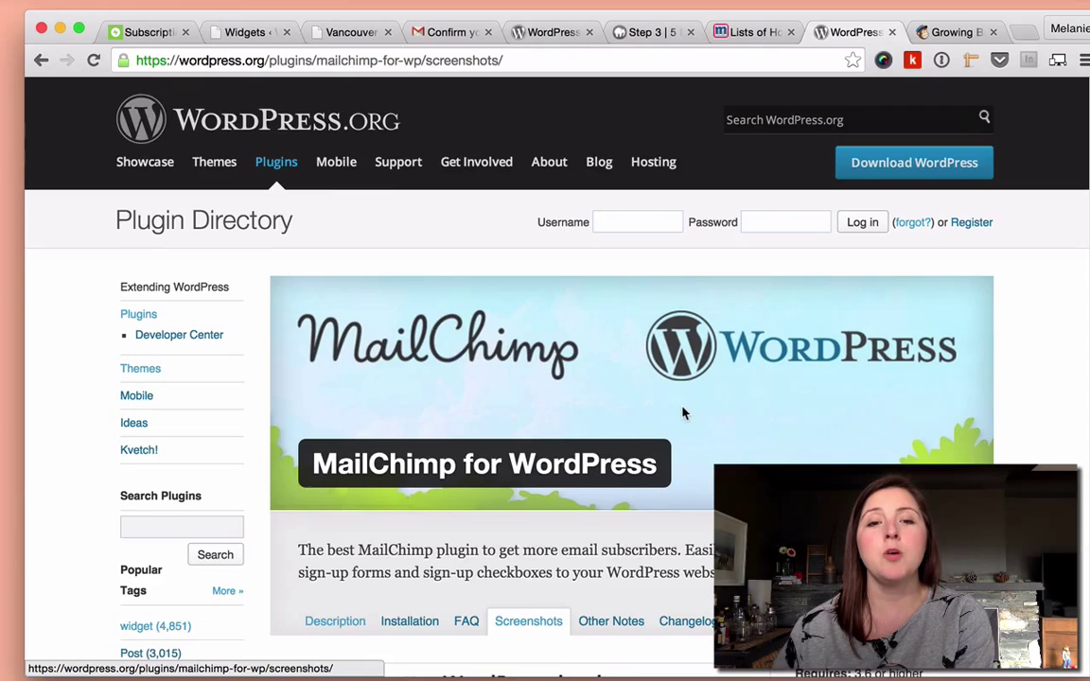
# Skim the MailChimp plugin details, then bring up MailChimp's pricing page by subscriber count
pyautogui.scroll(-3)
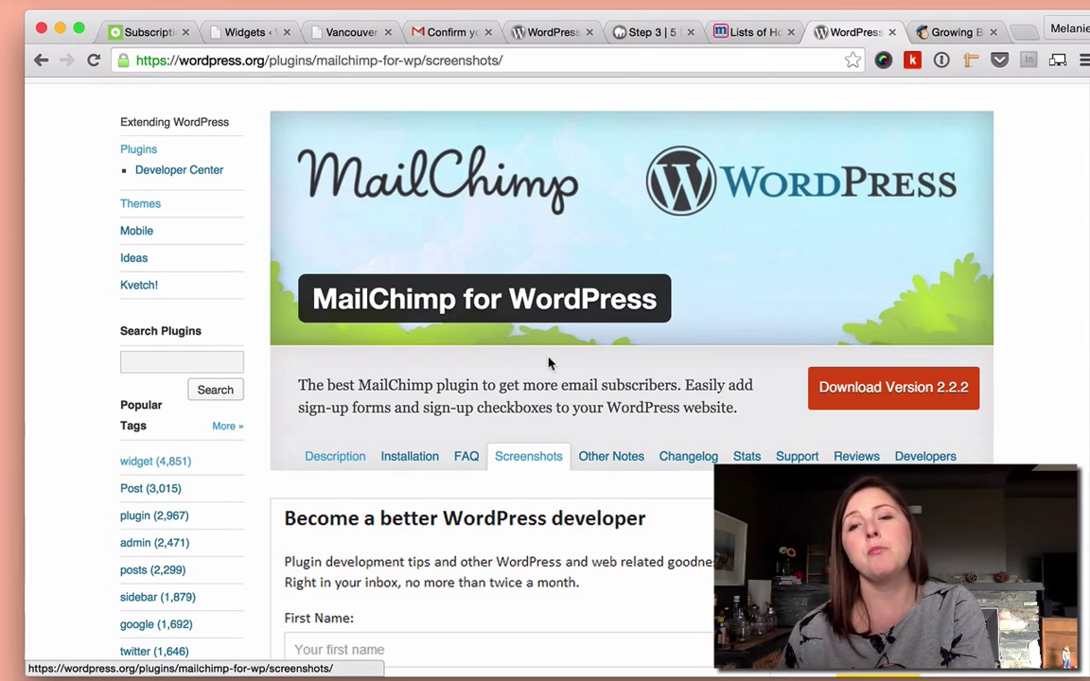
pyautogui.click(955, 31)
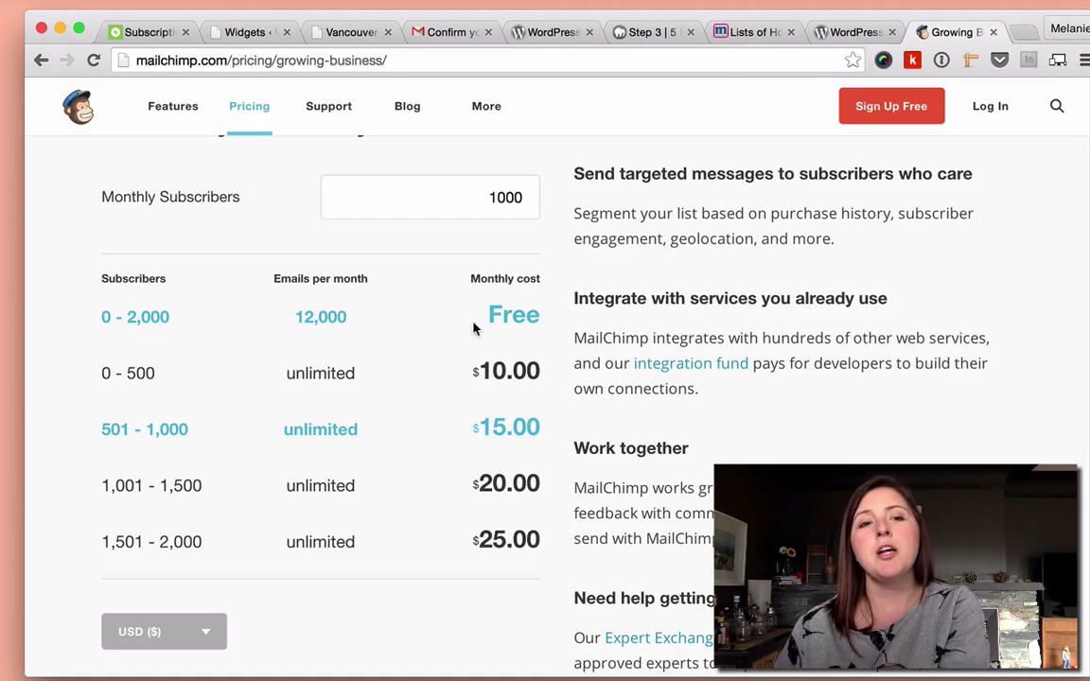
pyautogui.moveTo(186, 358)
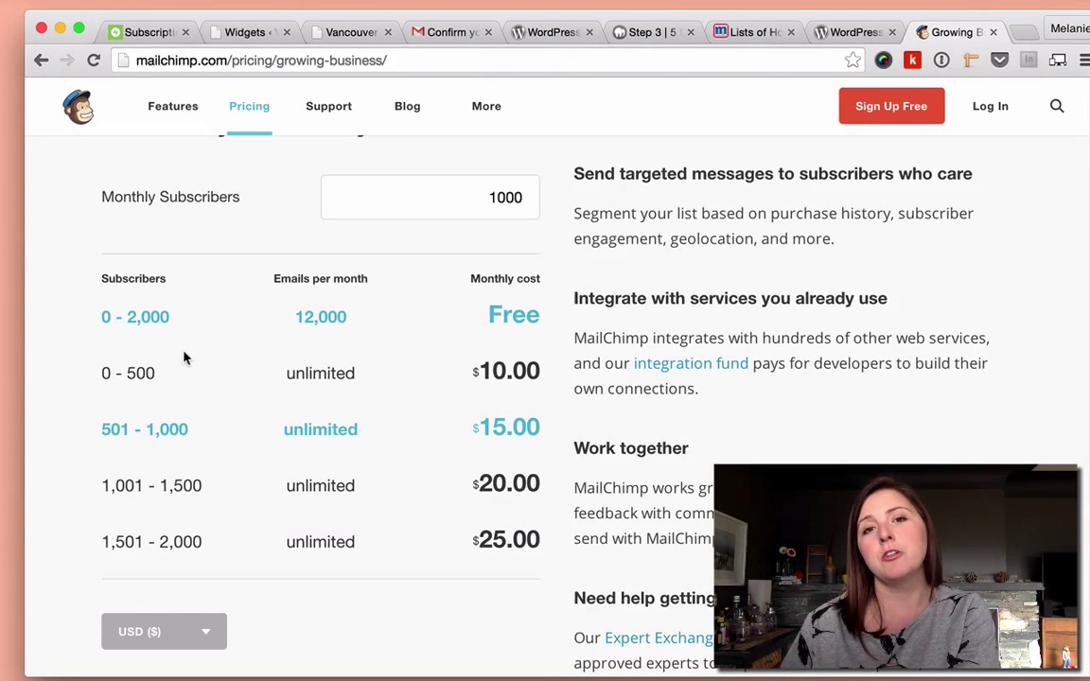